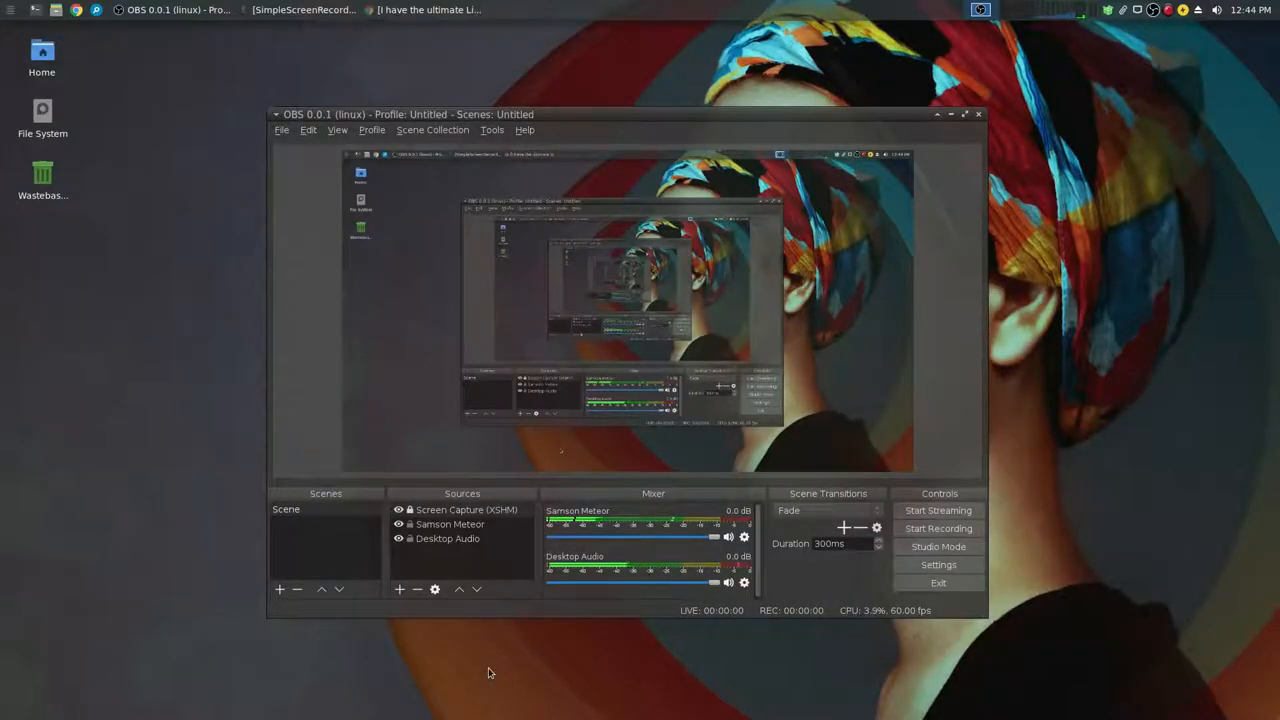
mouse_move(332, 480)
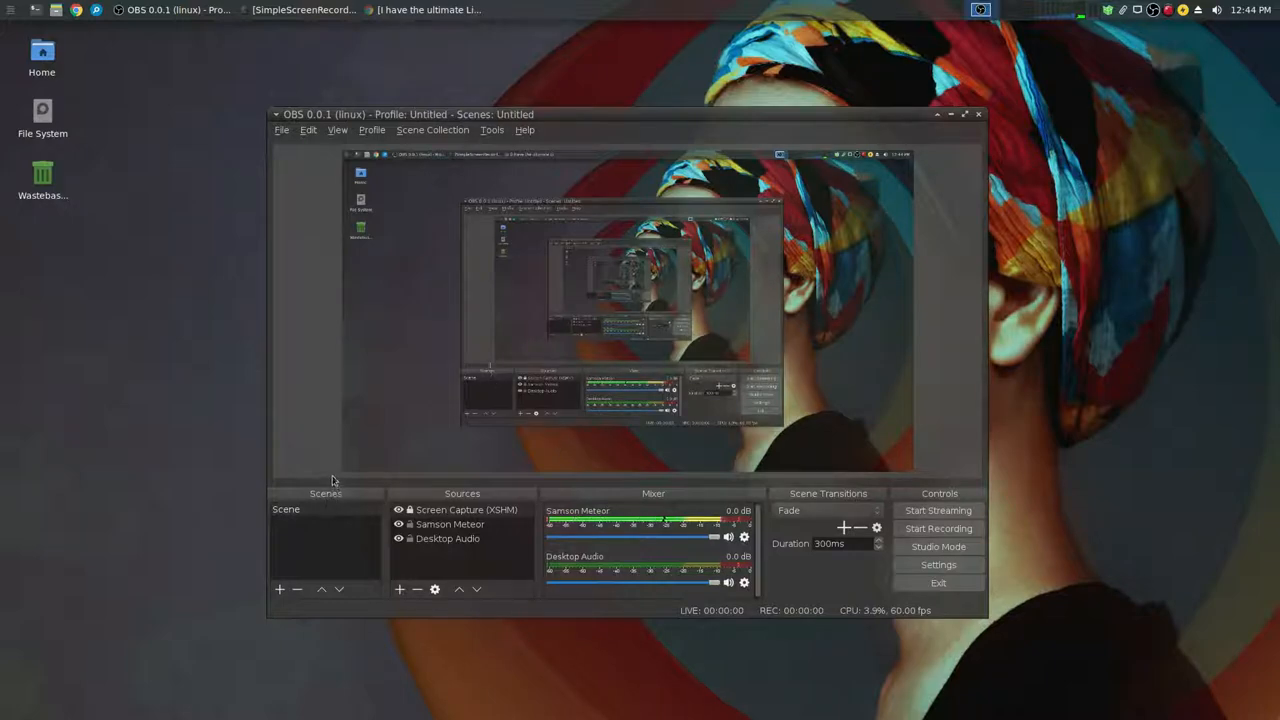
mouse_move(380, 324)
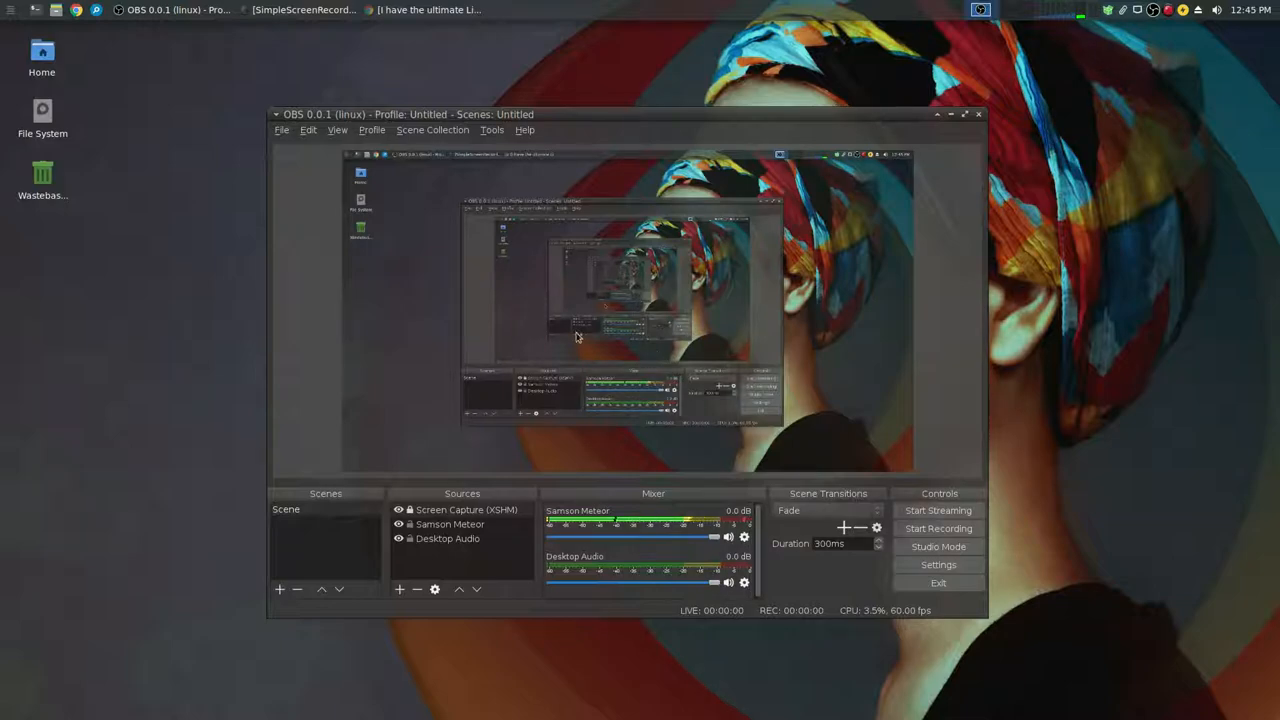
mouse_move(460, 344)
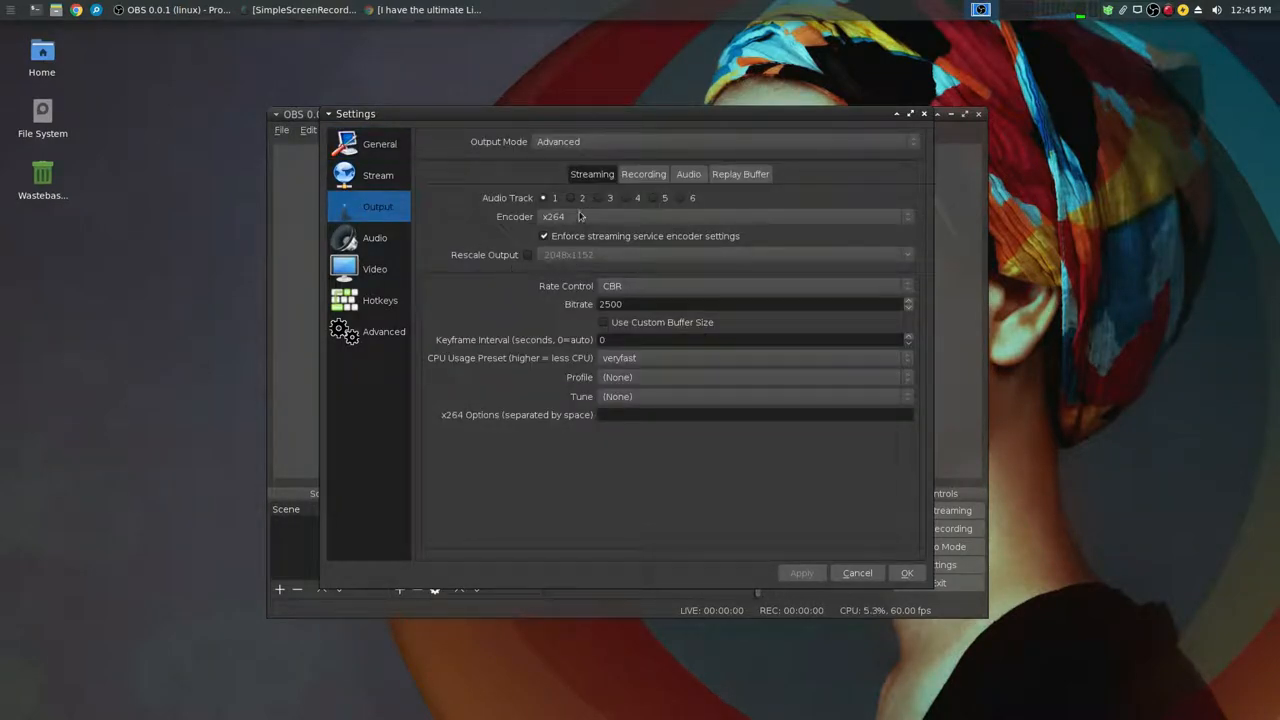
Step: Review the Recording output: custom FFmpeg to MOV with mpeg4 video at 36000 and pcm_s16le audio at 192
click(644, 172)
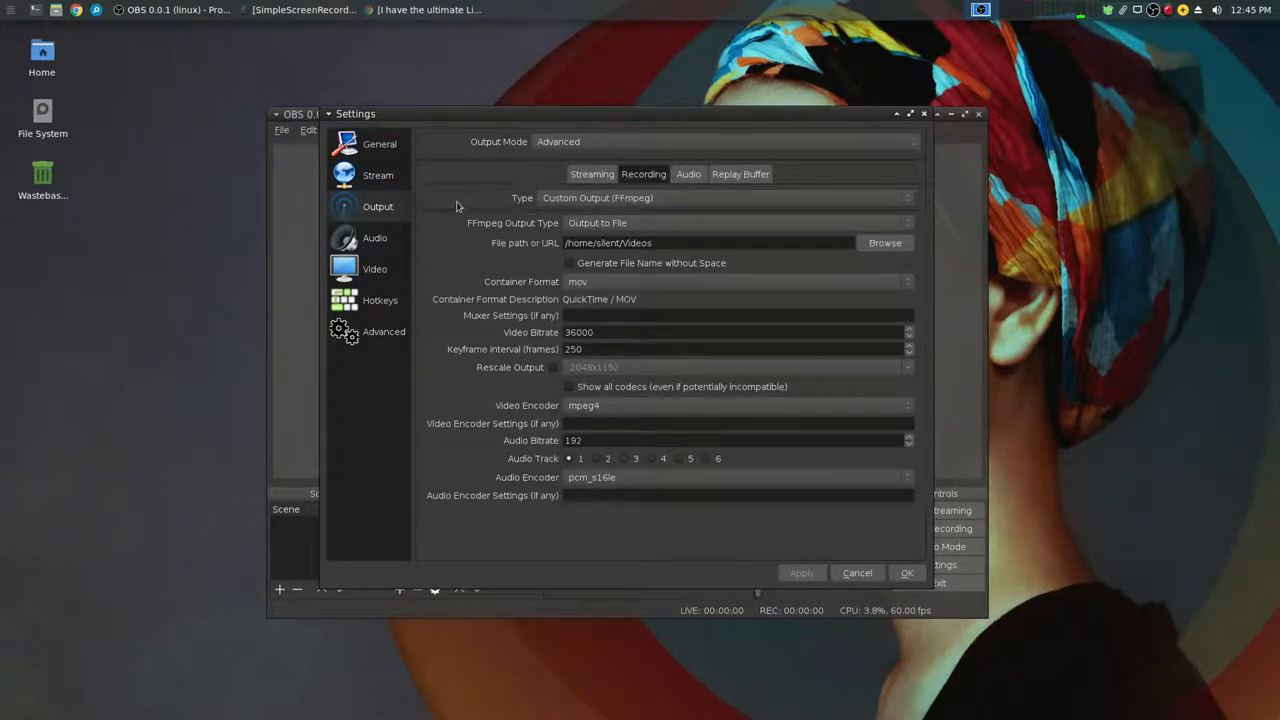
click(378, 206)
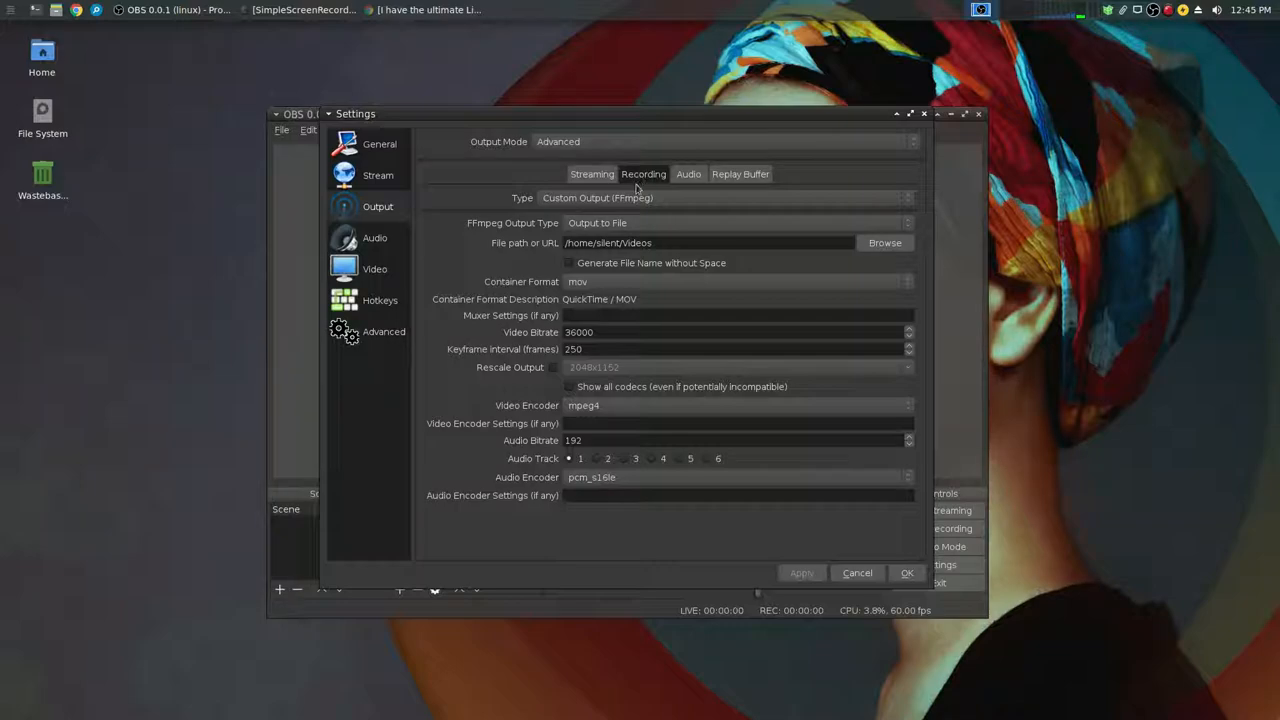
mouse_move(578, 208)
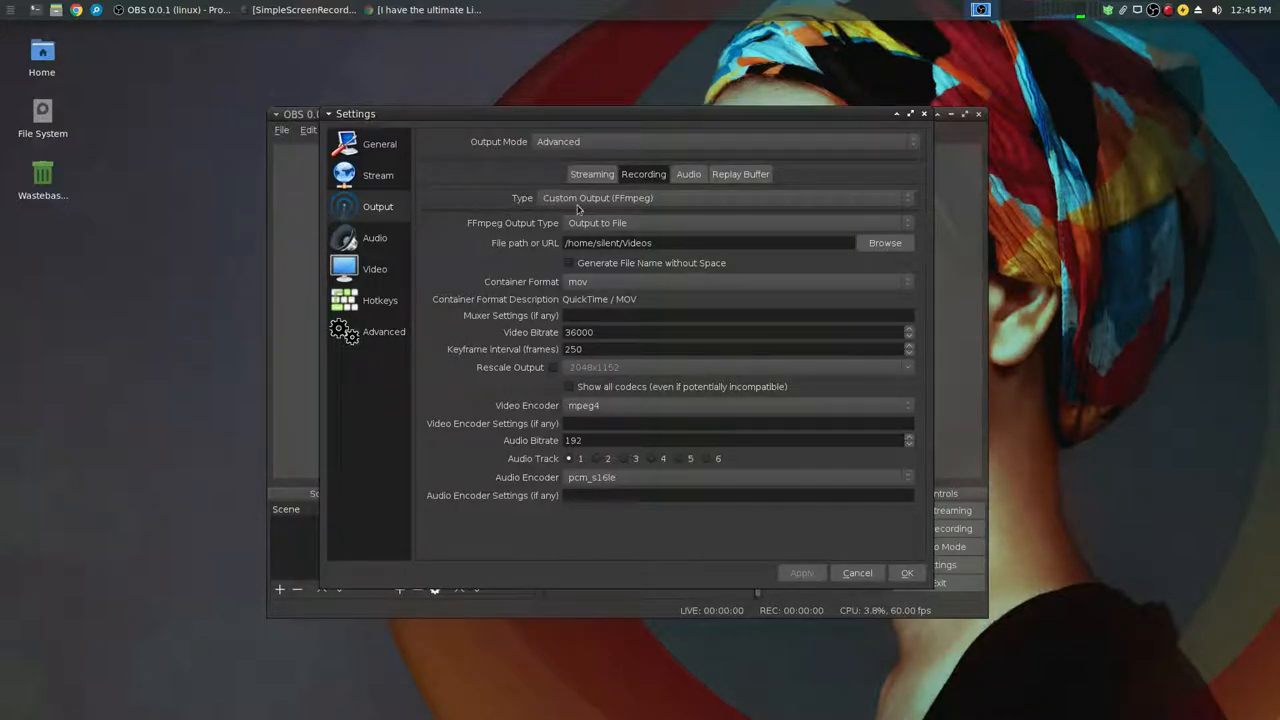
mouse_move(664, 204)
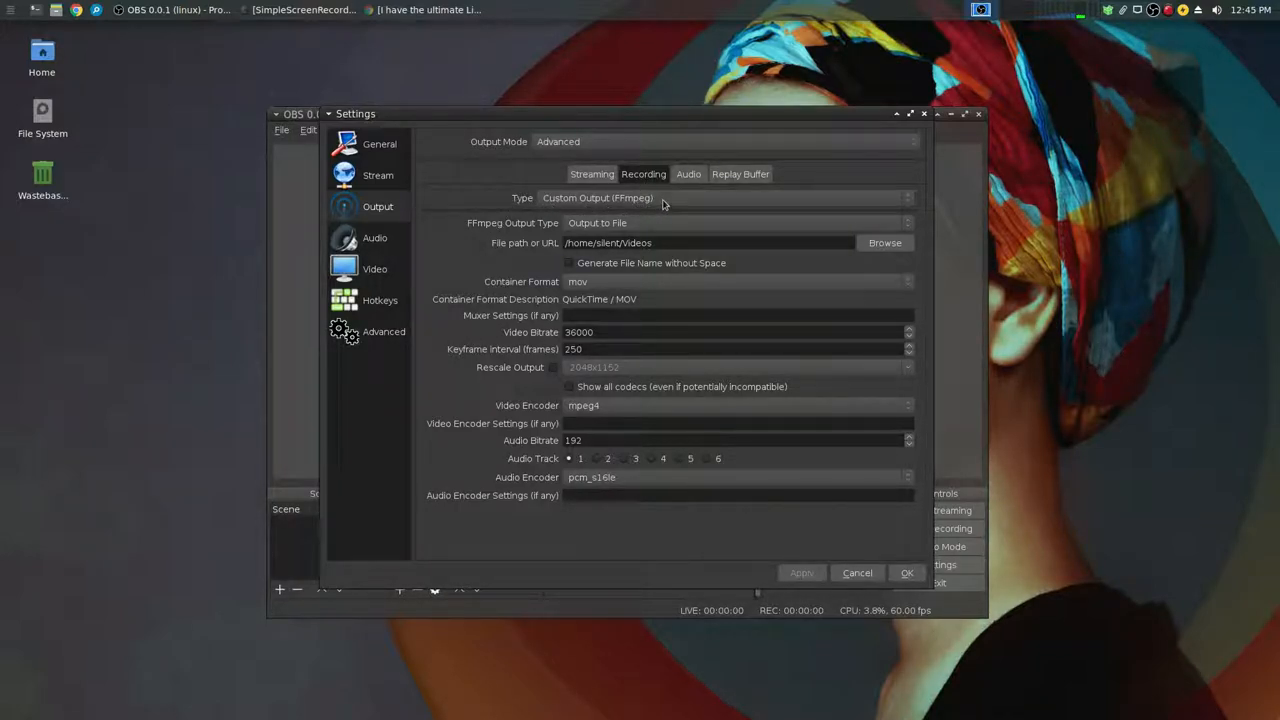
mouse_move(640, 238)
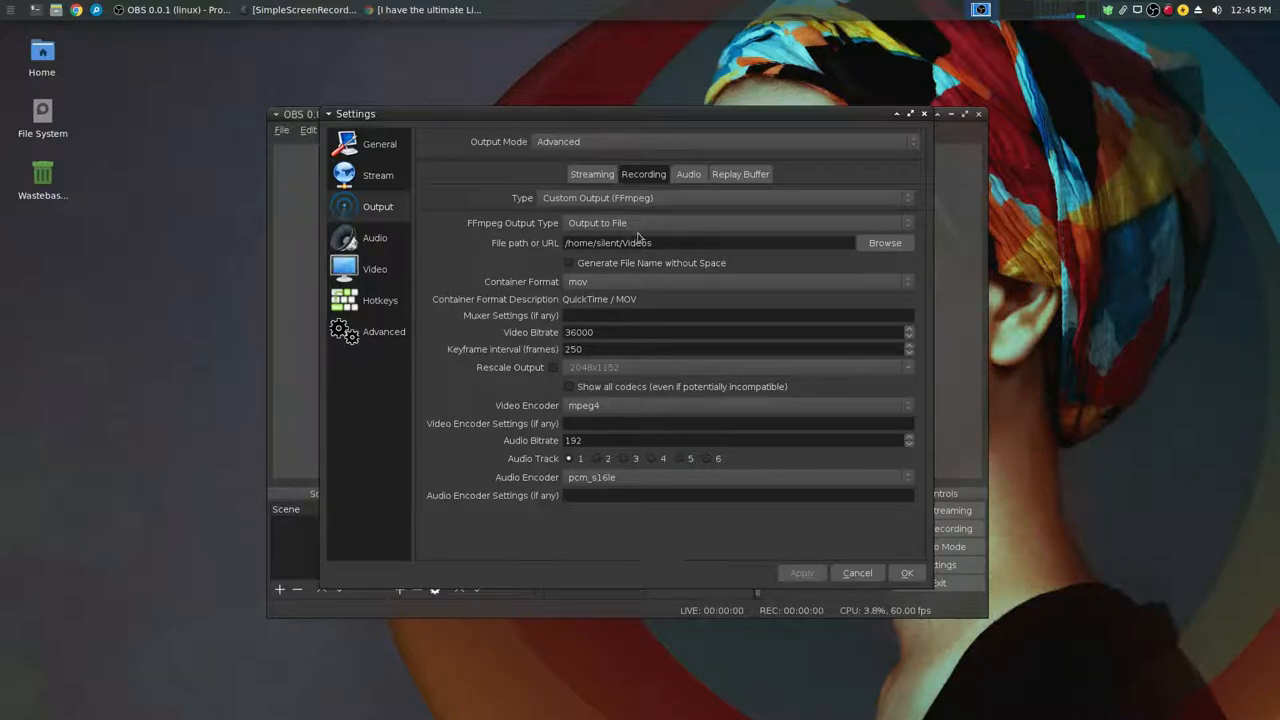
mouse_move(544, 248)
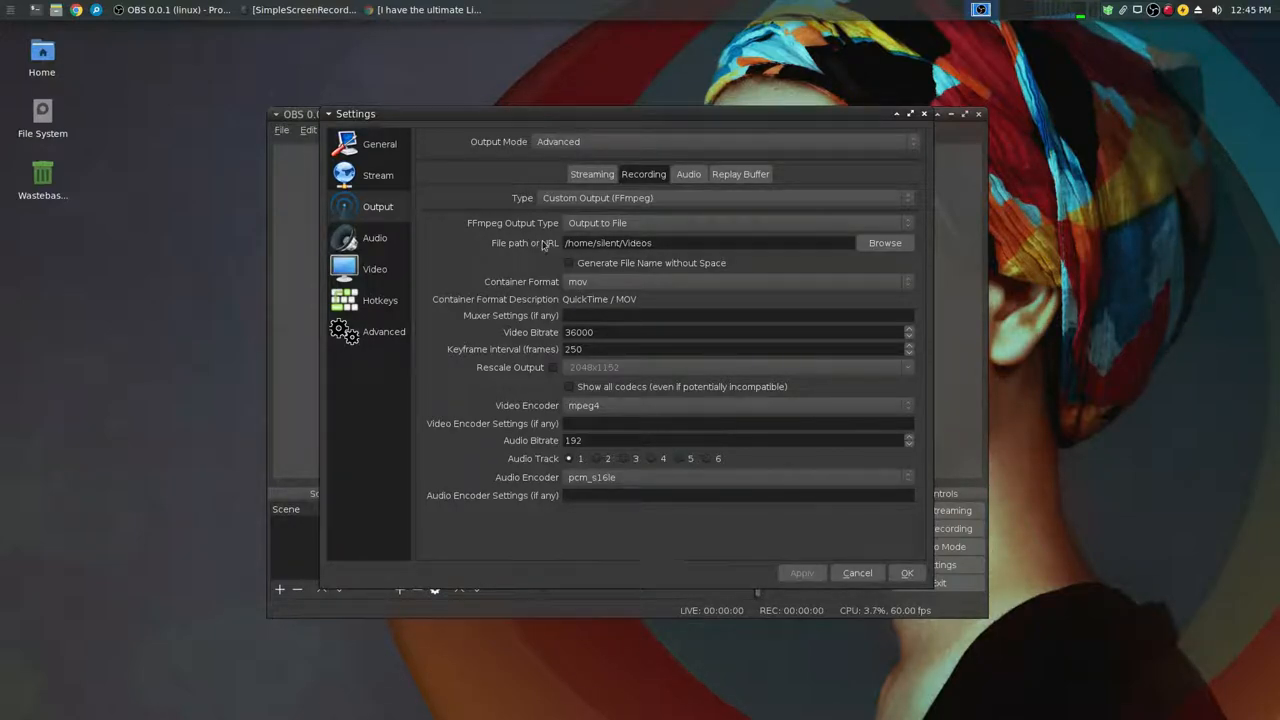
mouse_move(522, 292)
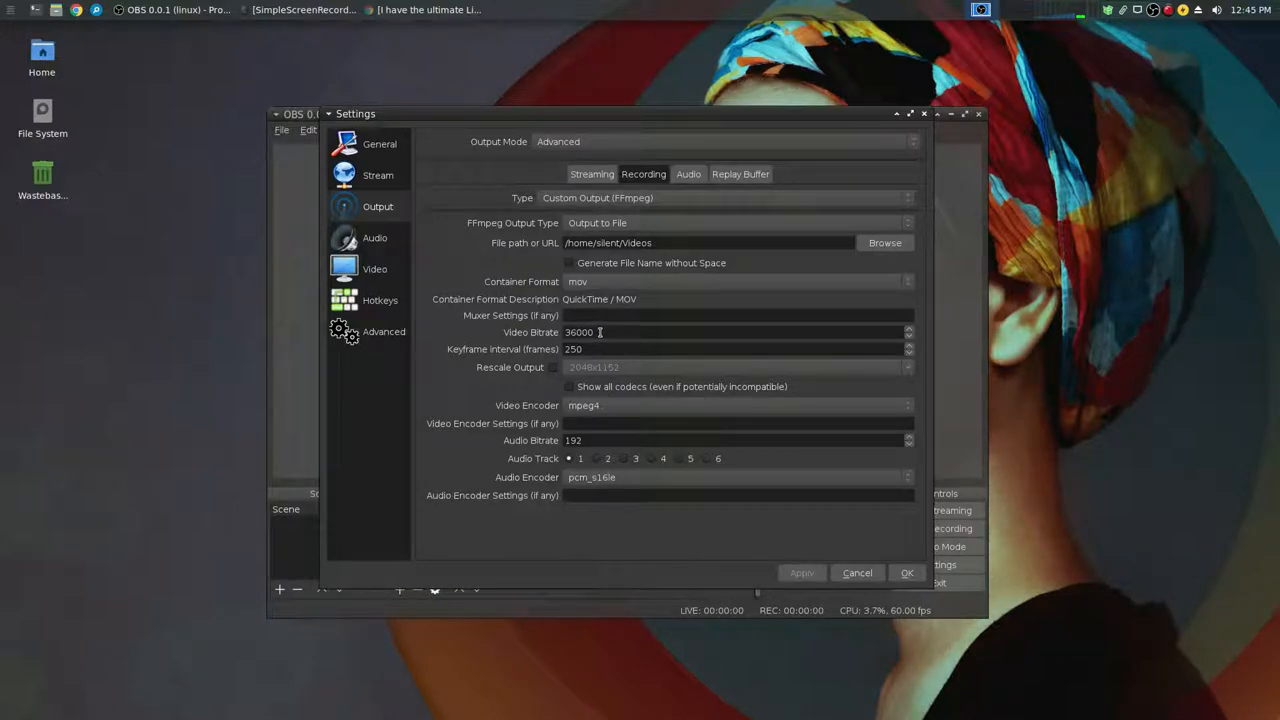
mouse_move(652, 368)
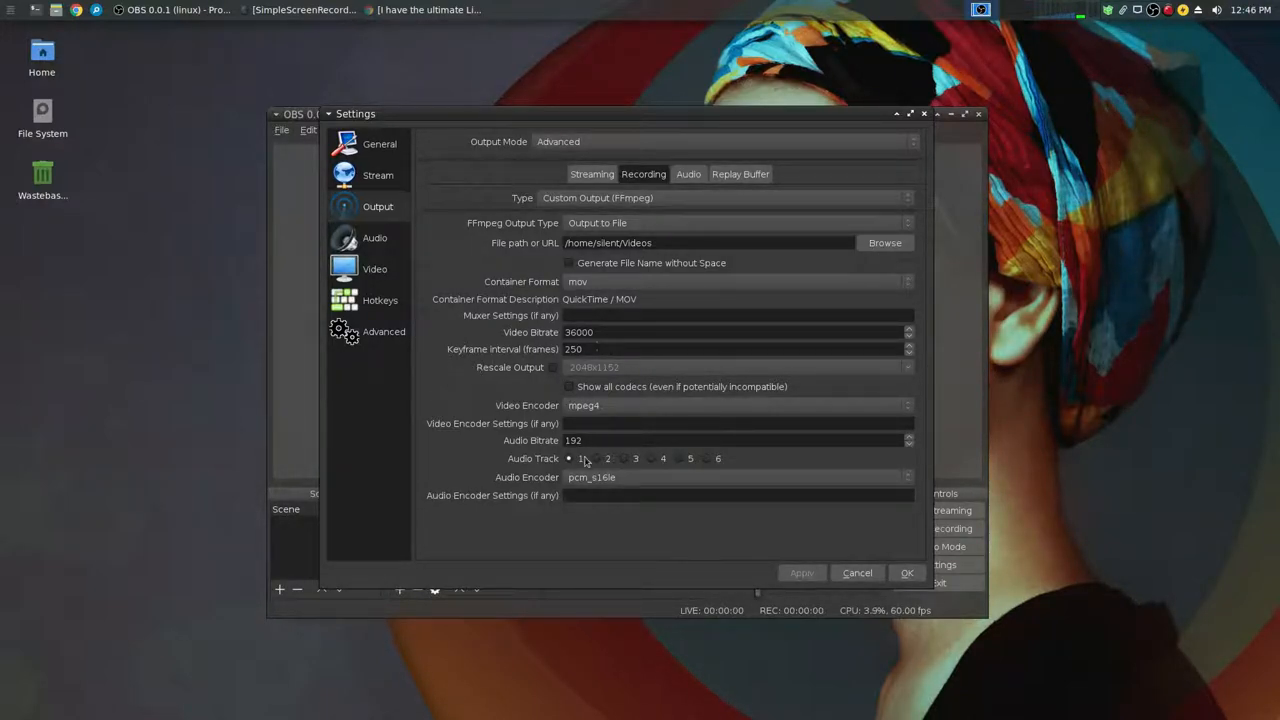
mouse_move(588, 418)
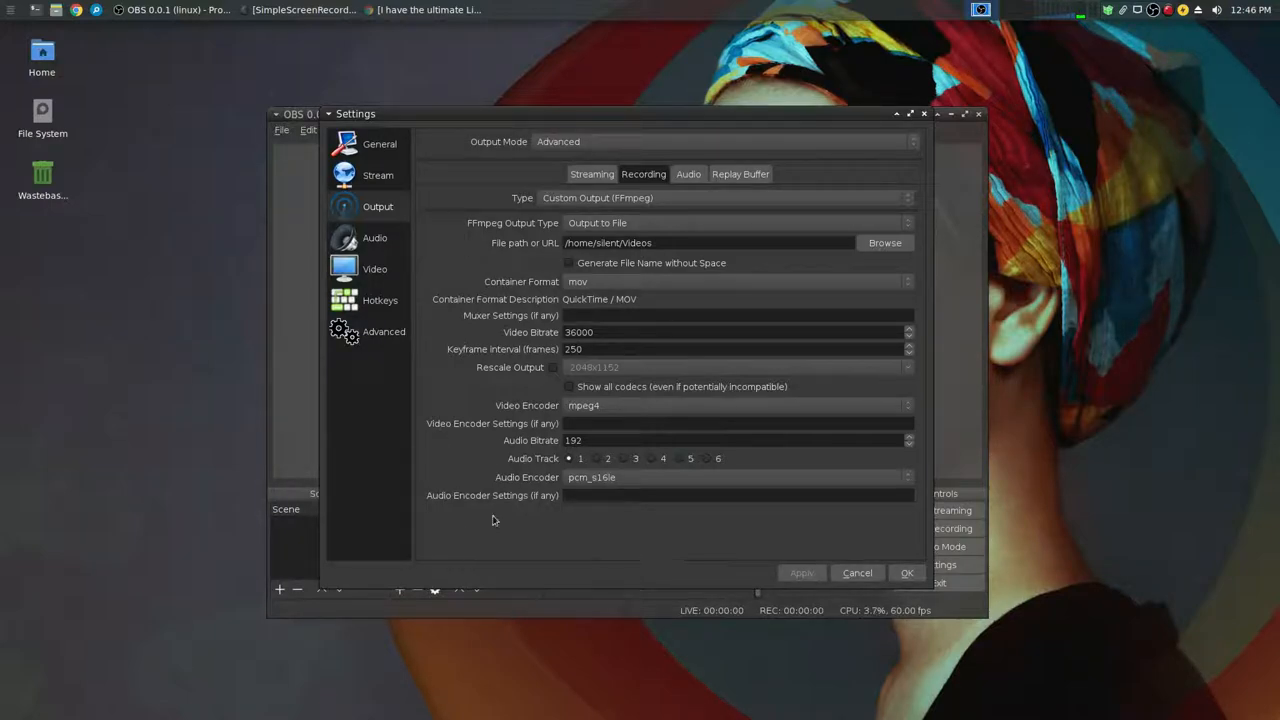
mouse_move(612, 458)
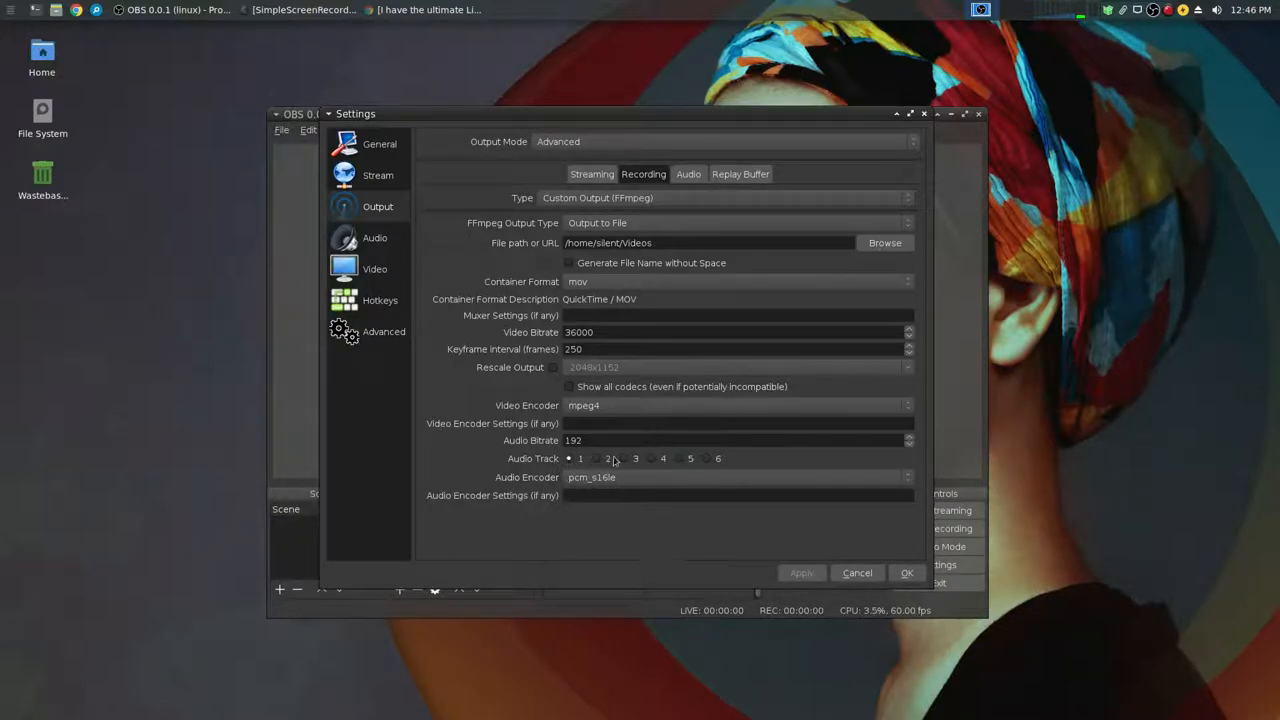
mouse_move(696, 468)
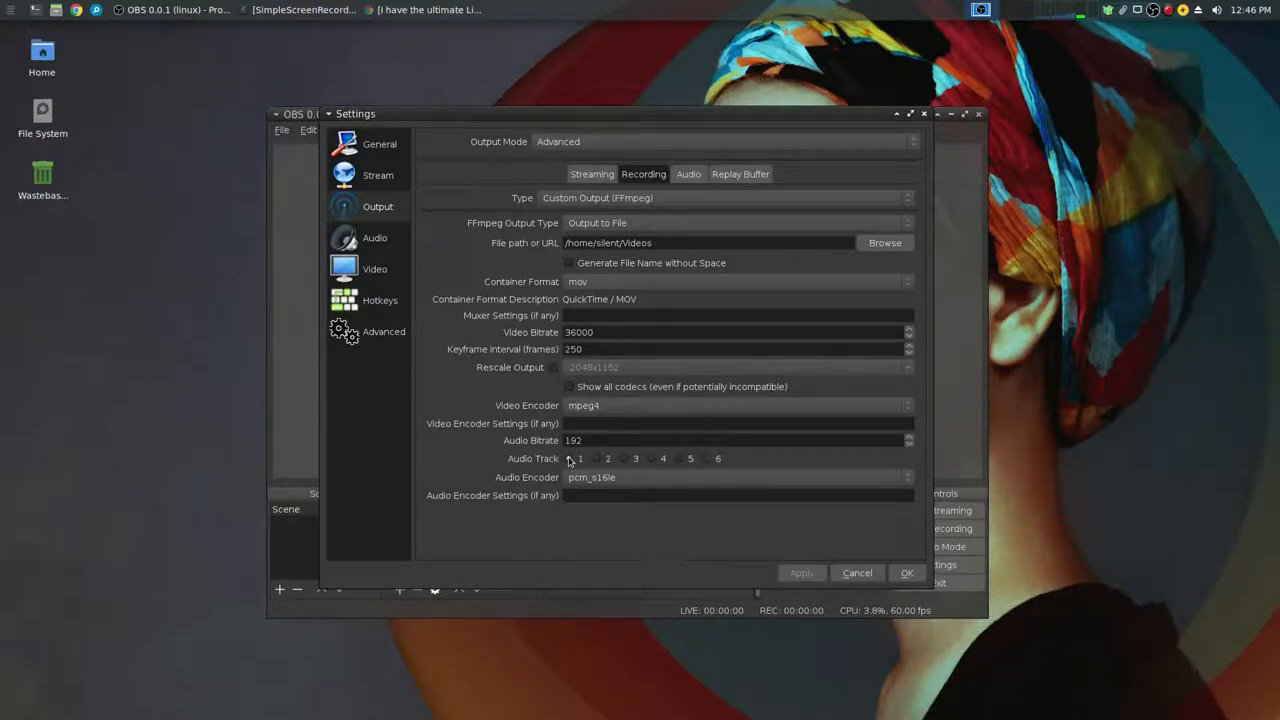
click(568, 458)
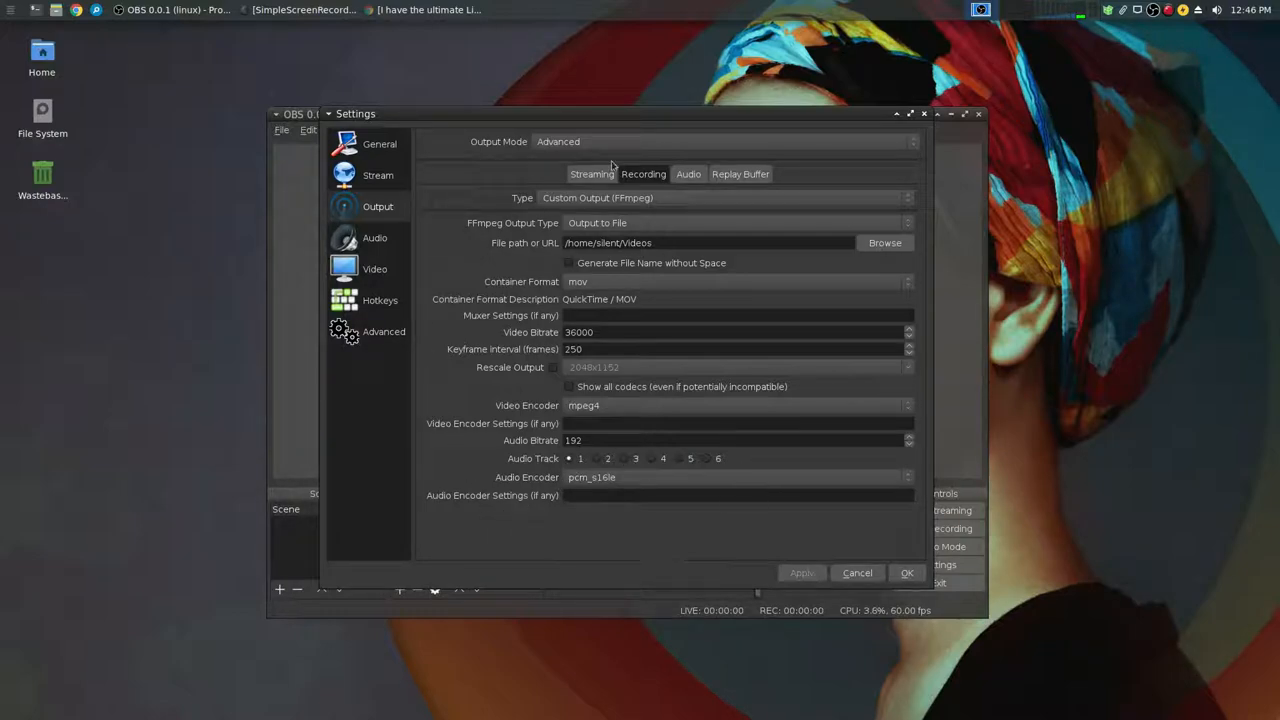
mouse_move(112, 300)
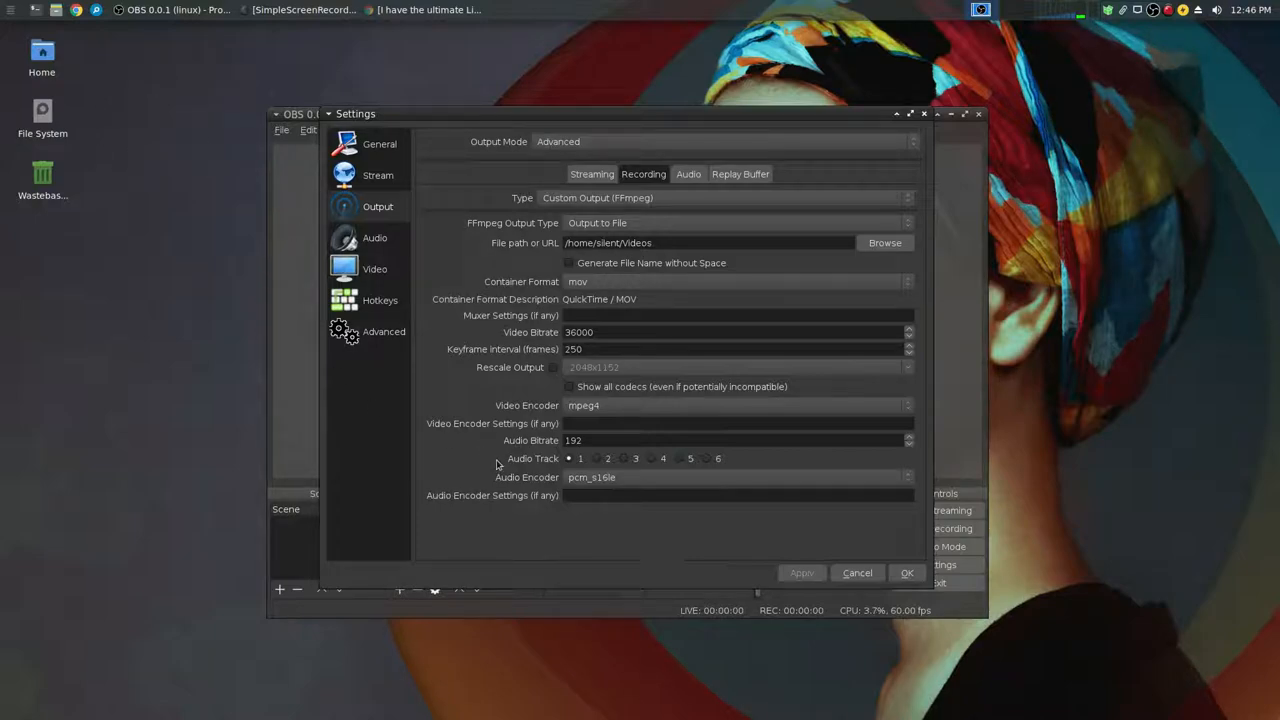
mouse_move(506, 488)
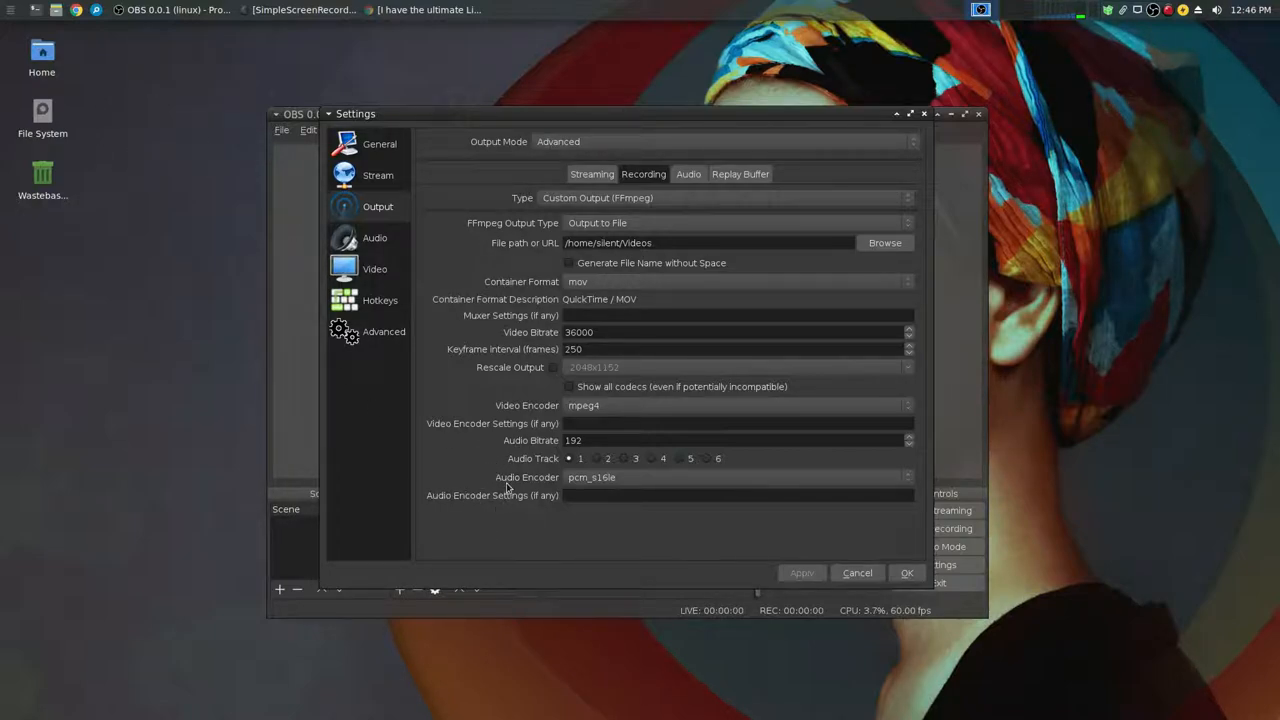
mouse_move(592, 488)
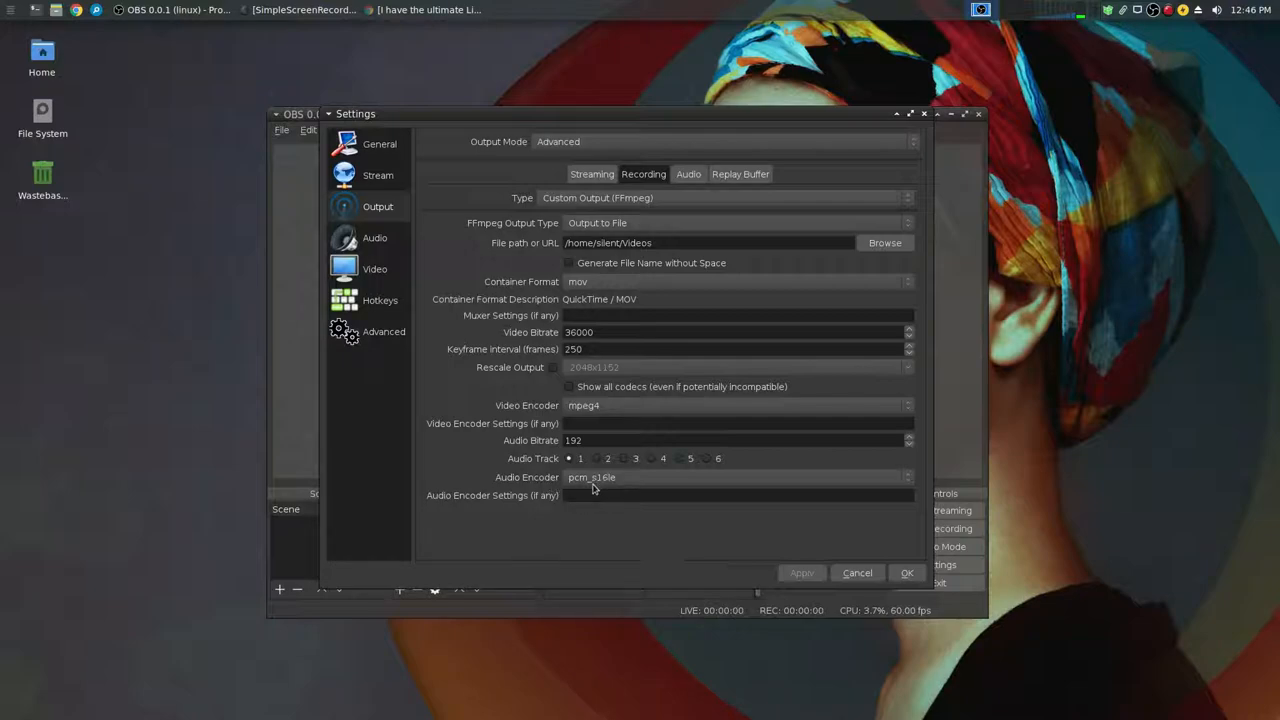
mouse_move(610, 488)
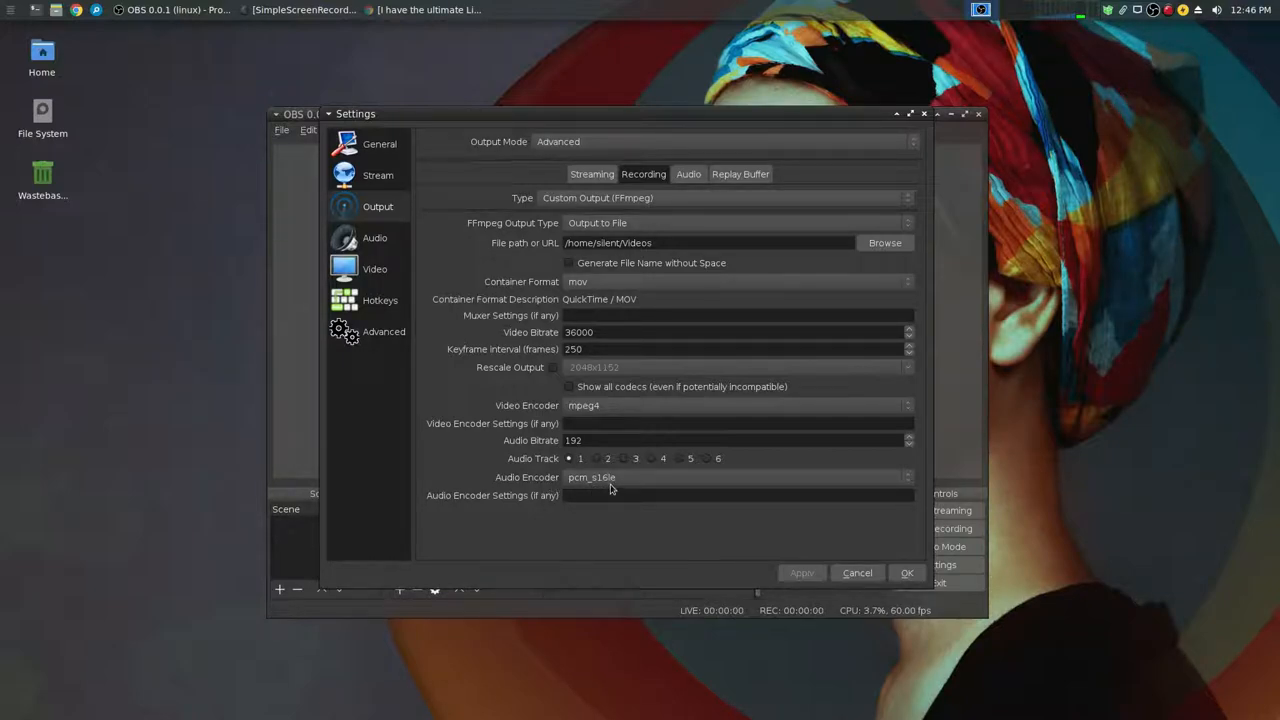
mouse_move(644, 522)
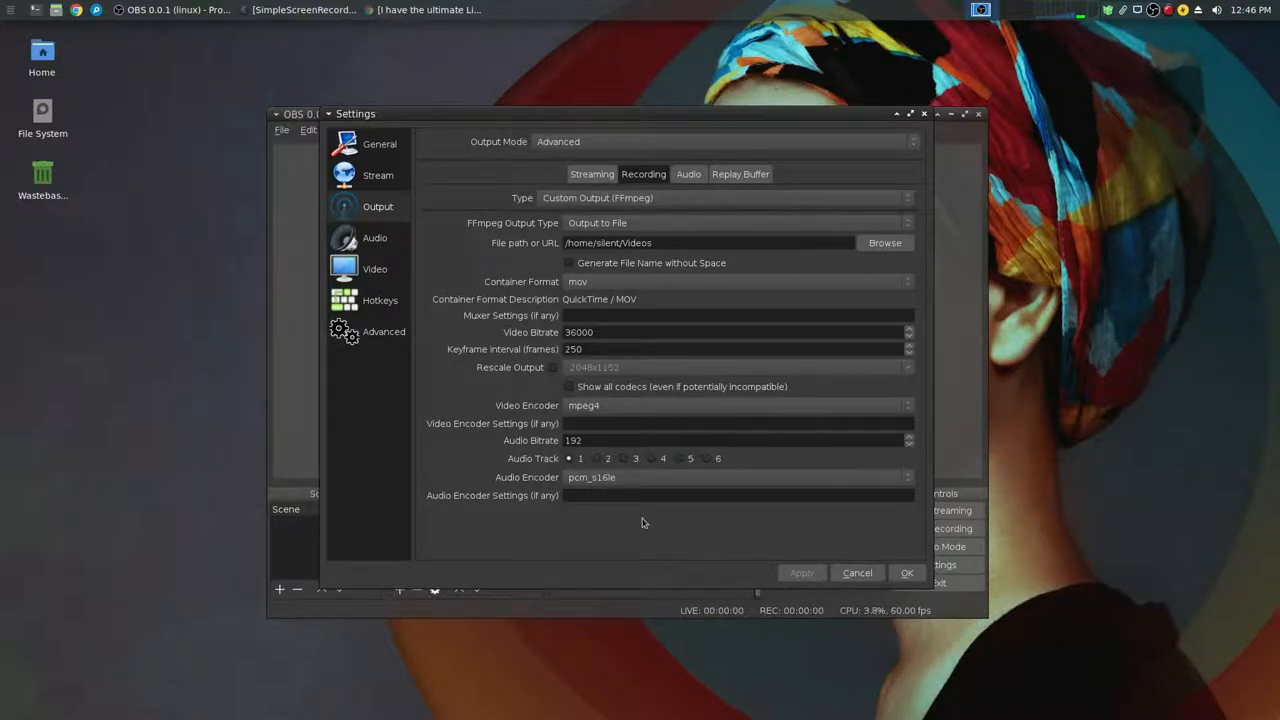
mouse_move(776, 352)
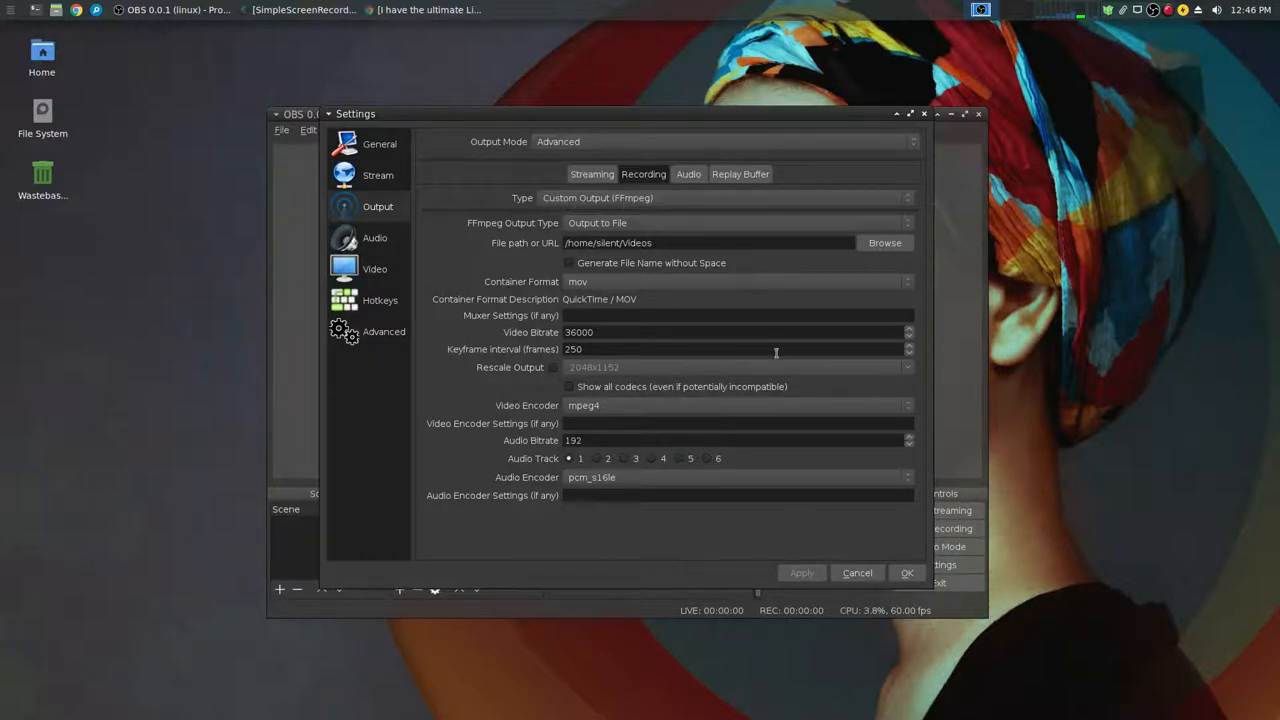
Step: Confirm the settings with OK and return to the OBS main window
click(906, 572)
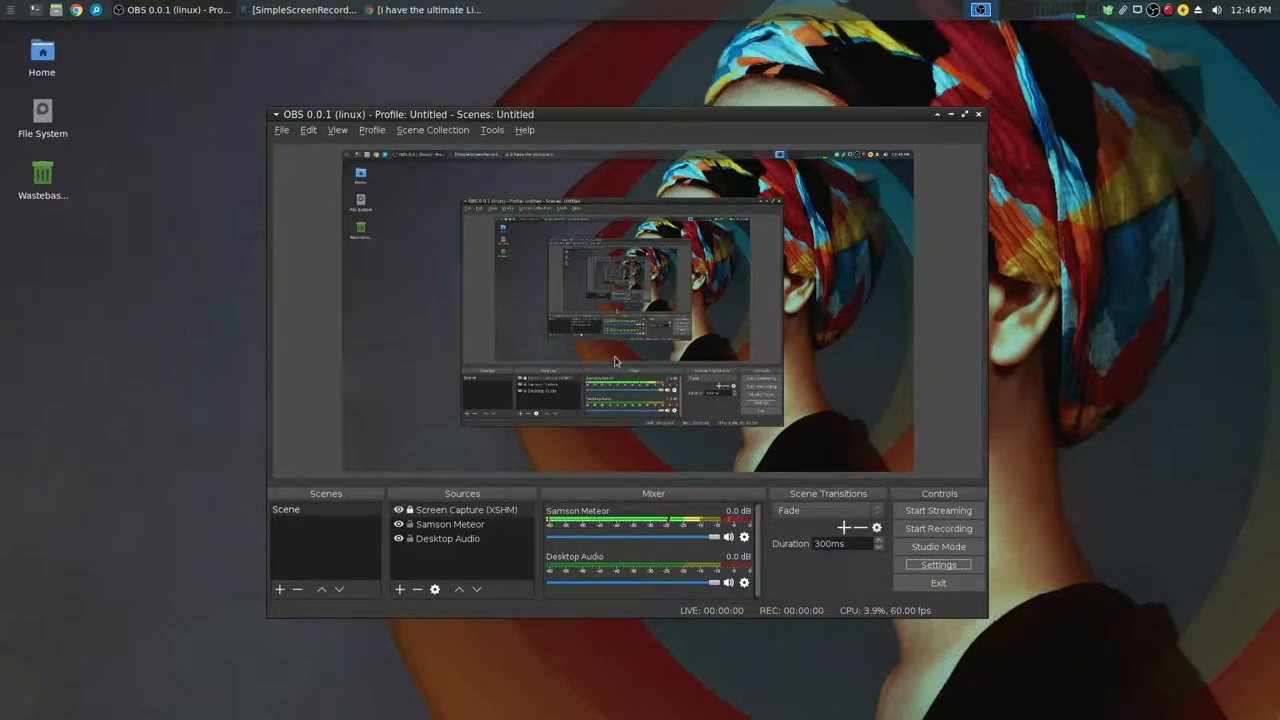
mouse_move(580, 372)
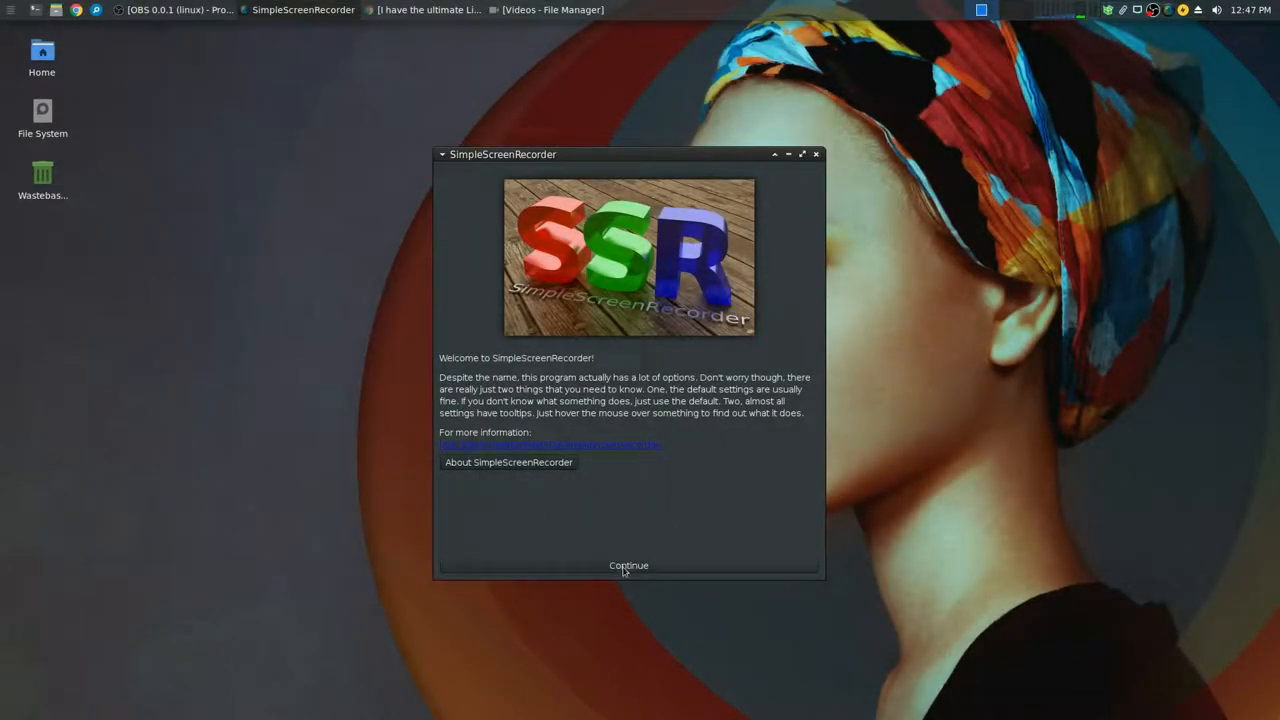
Step: Continue past the welcome page and keep the entire-screen video and microphone audio inputs
click(628, 564)
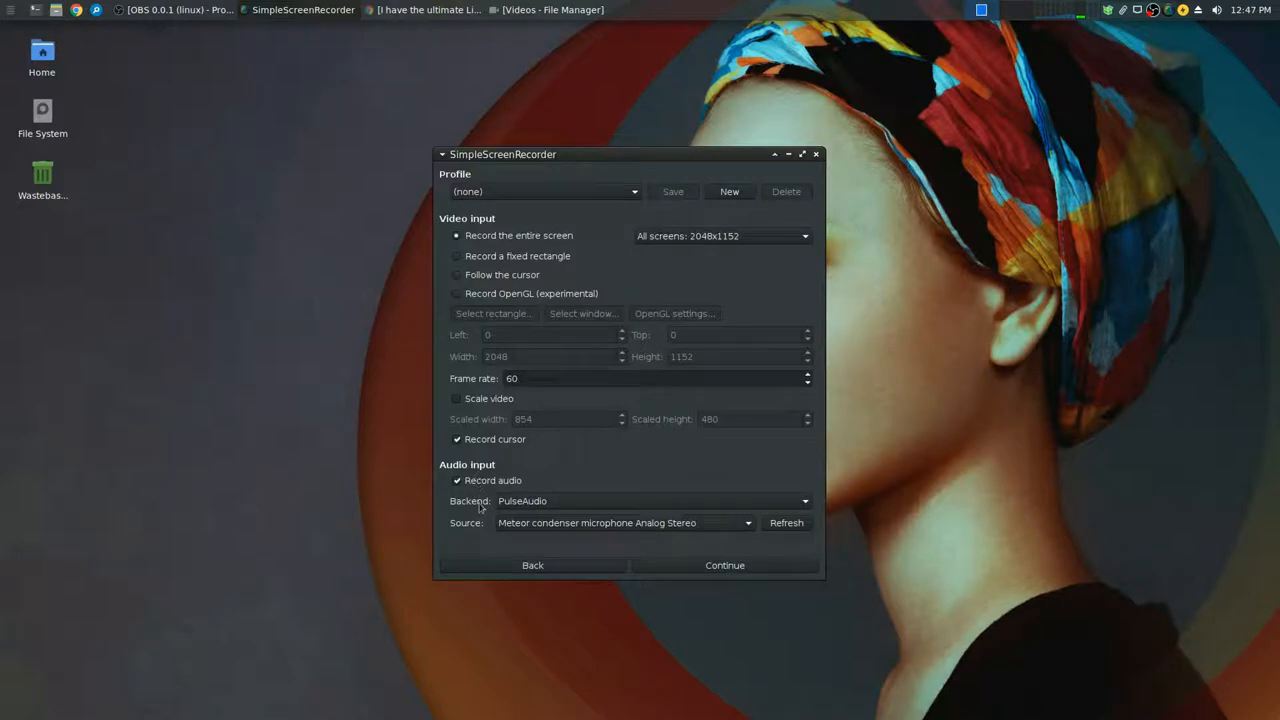
mouse_move(724, 548)
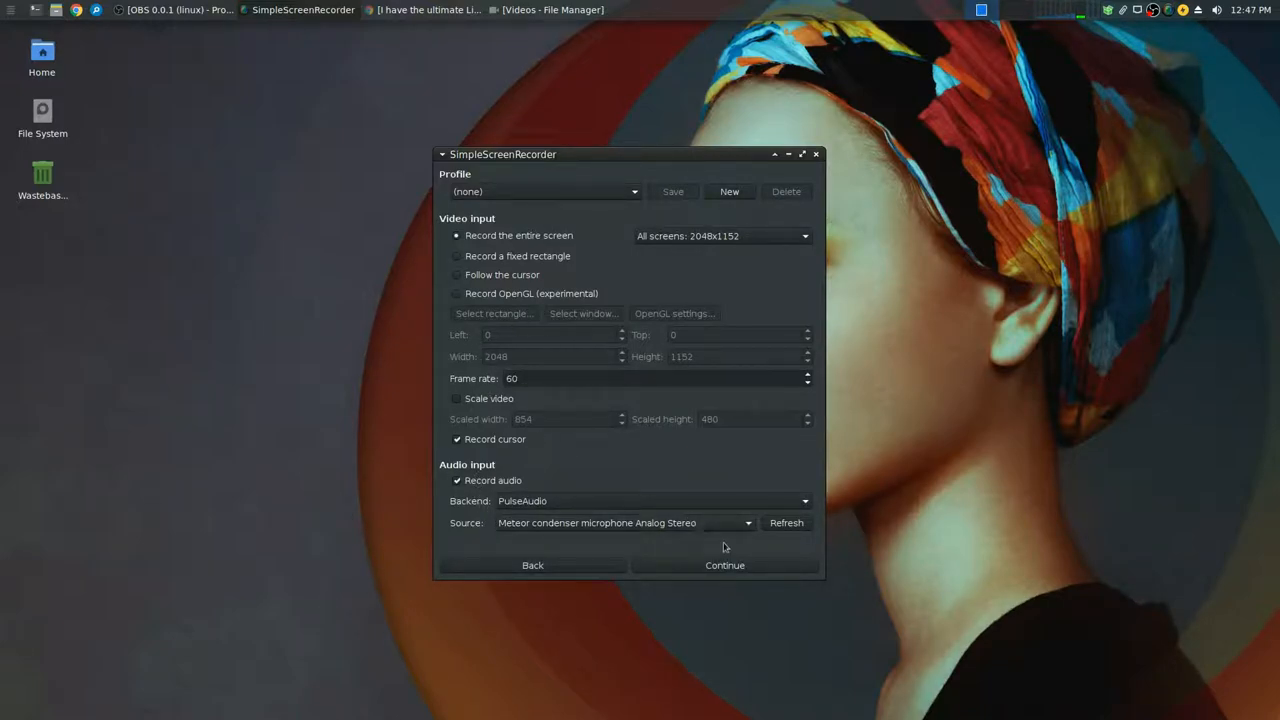
click(724, 564)
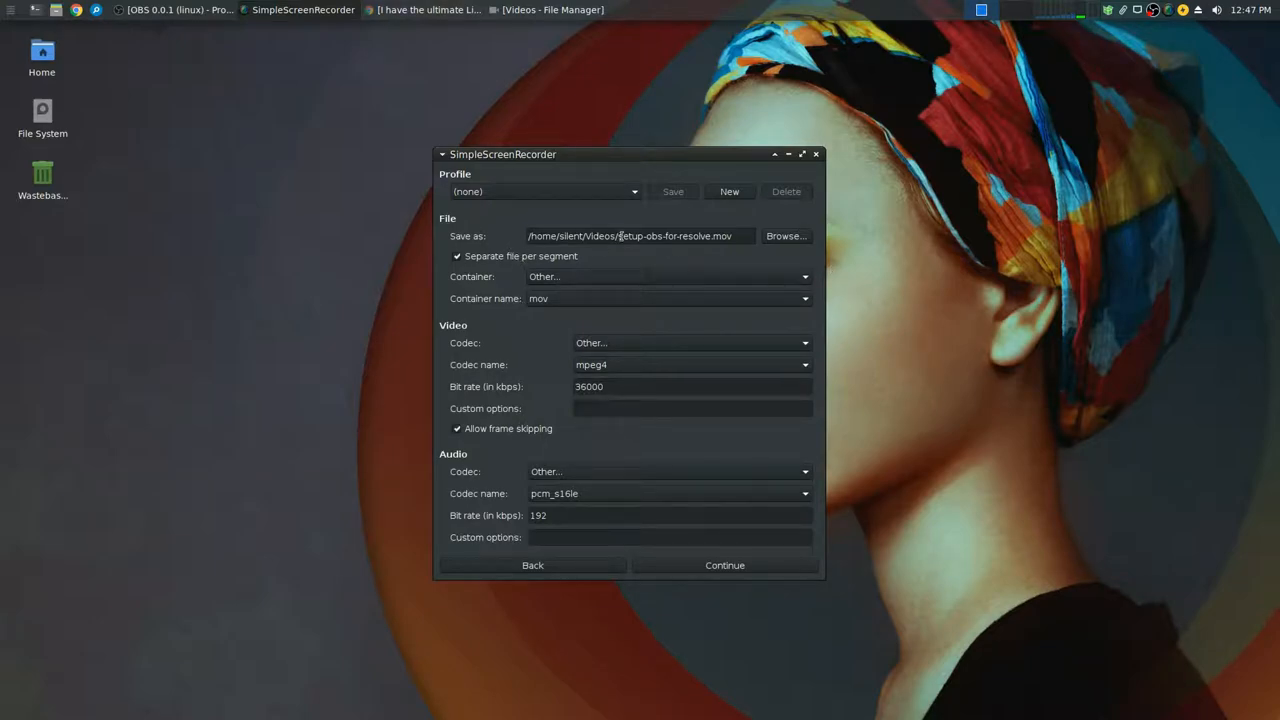
mouse_move(510, 334)
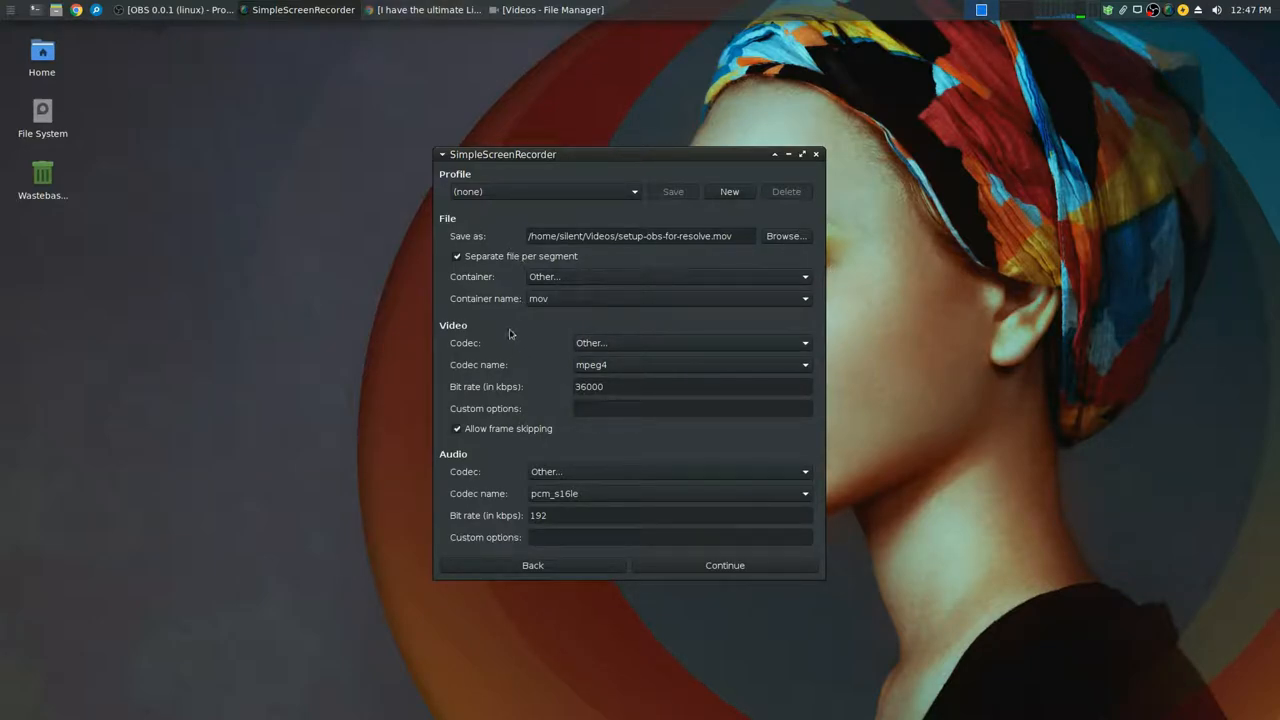
mouse_move(468, 288)
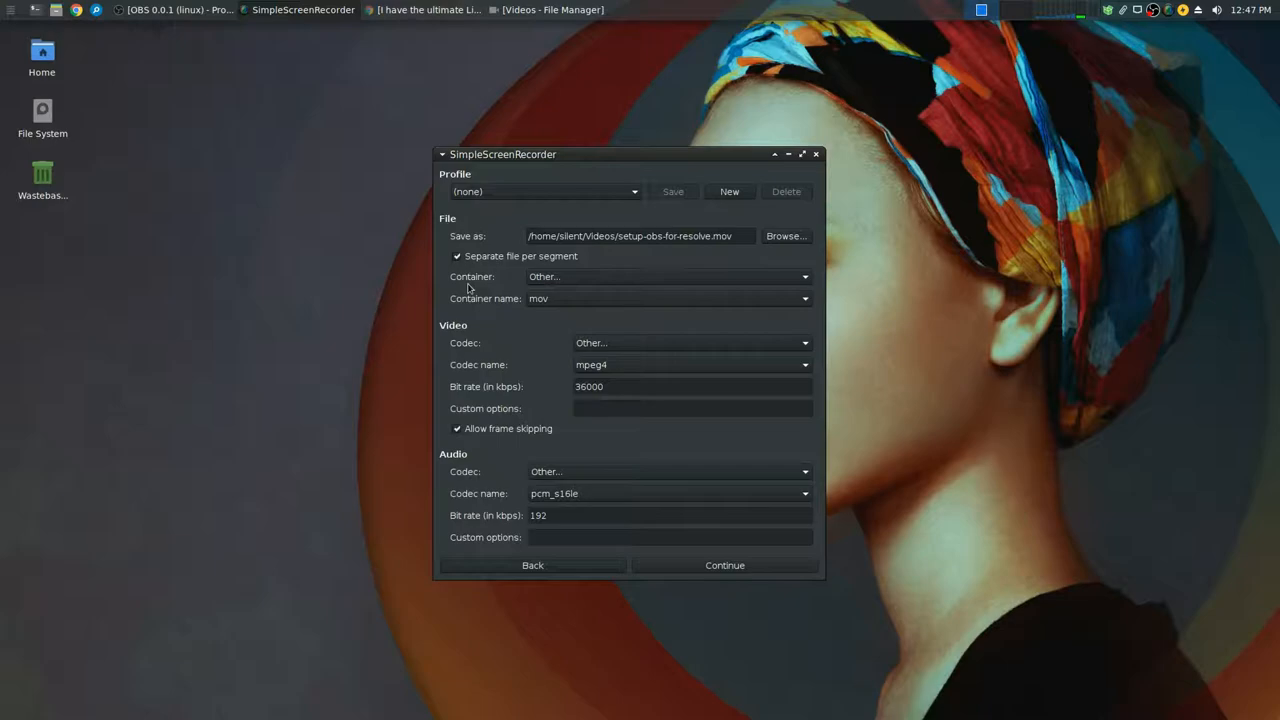
mouse_move(540, 276)
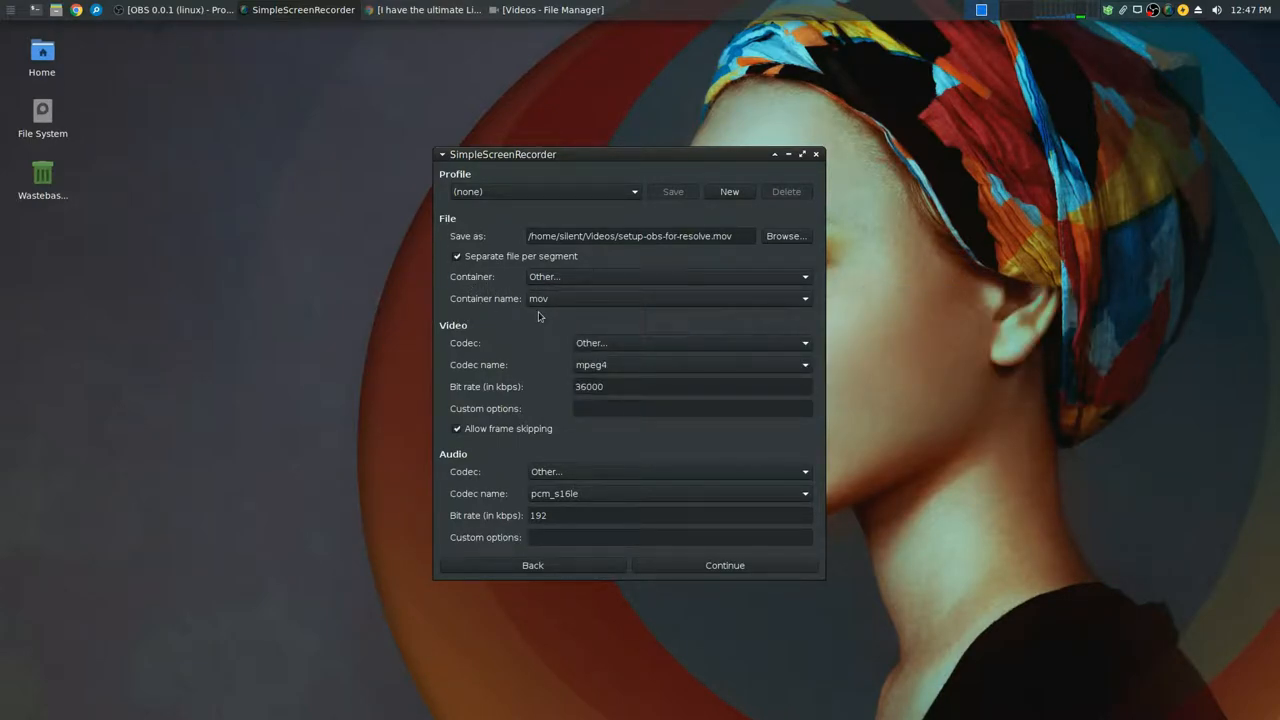
mouse_move(458, 356)
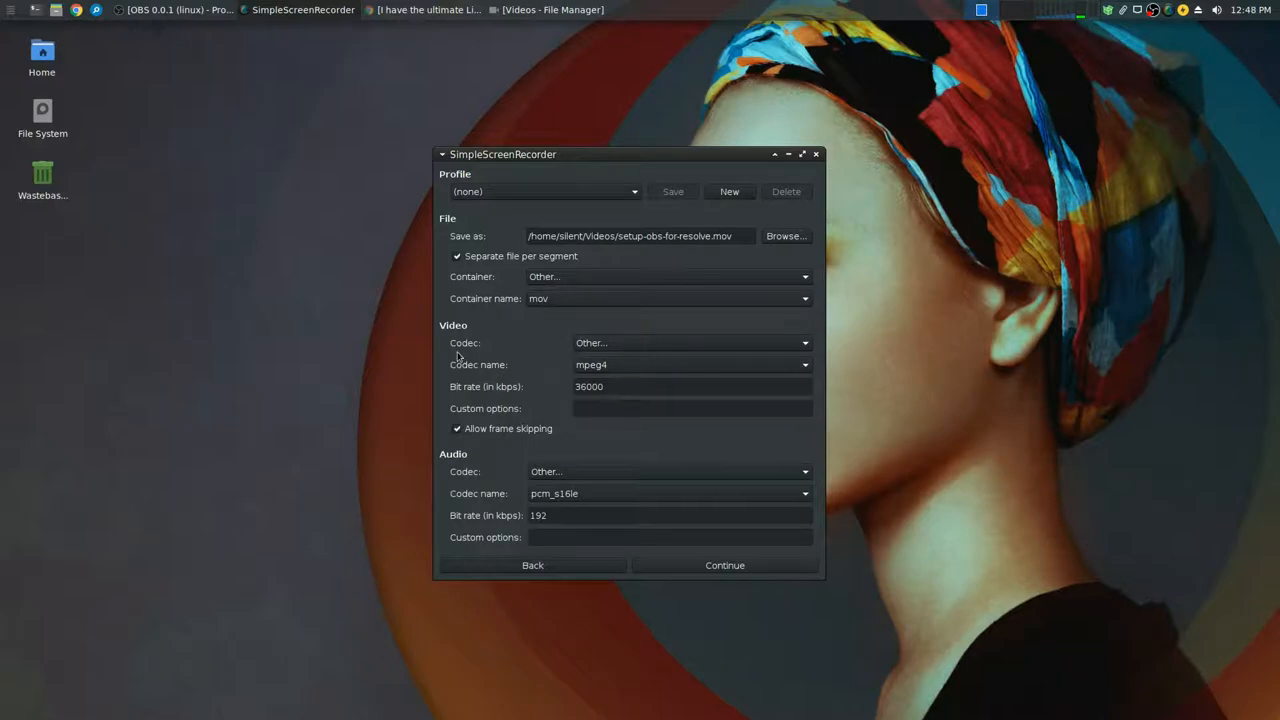
mouse_move(590, 344)
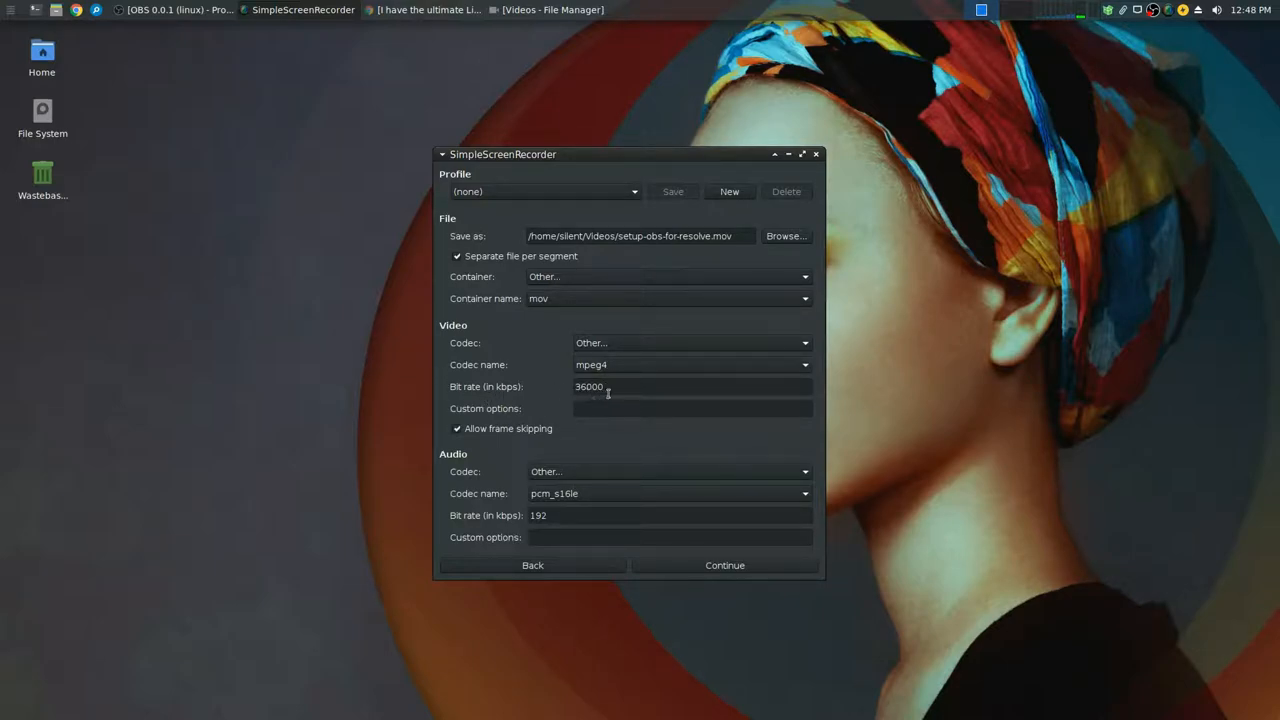
mouse_move(612, 360)
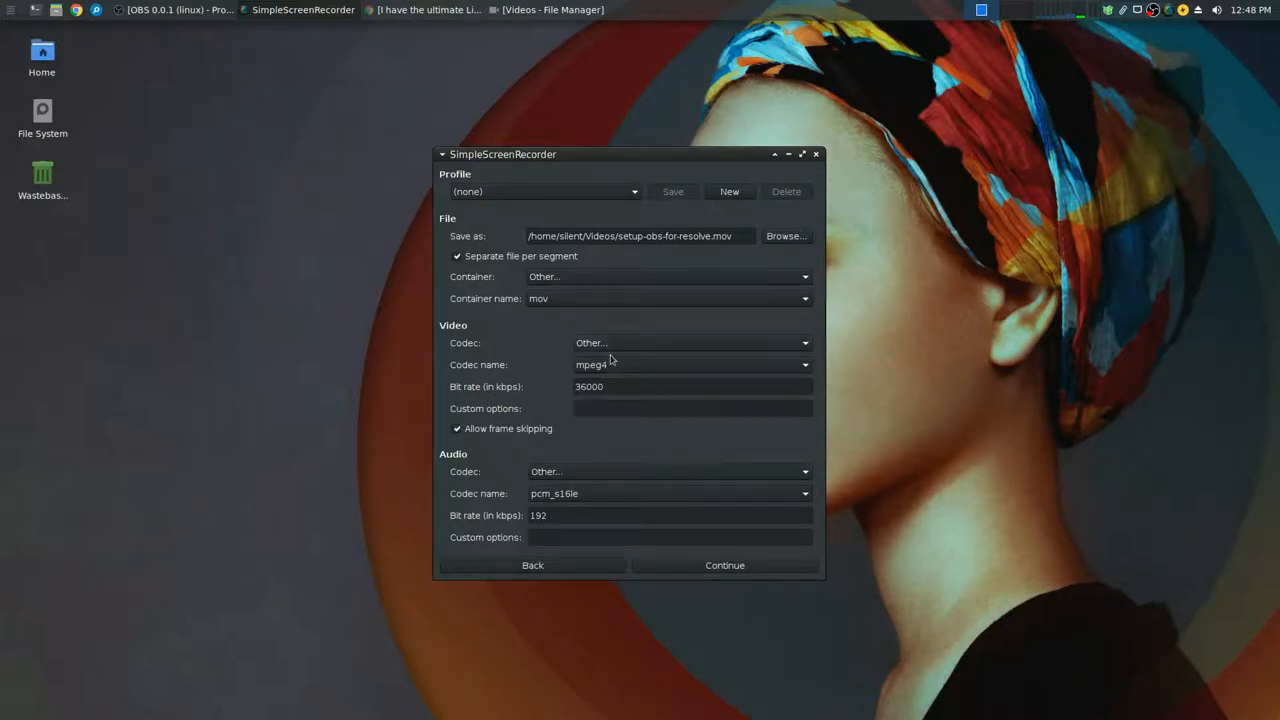
mouse_move(536, 442)
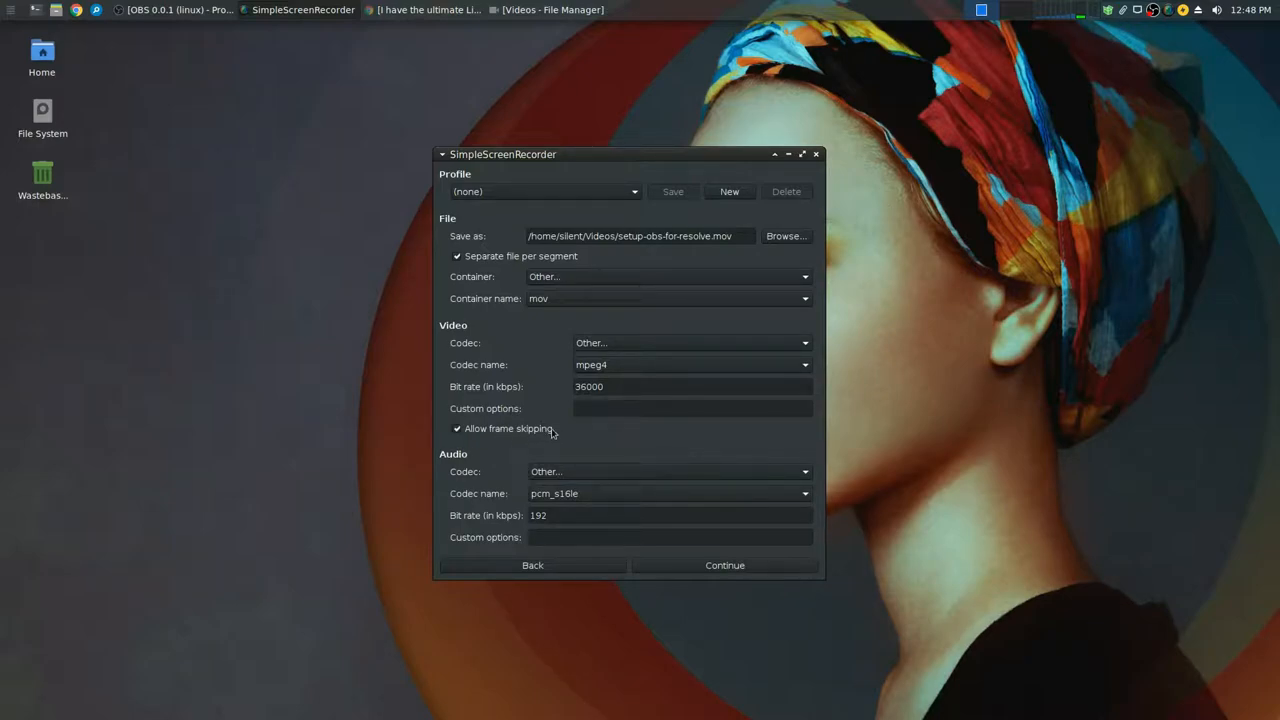
mouse_move(664, 322)
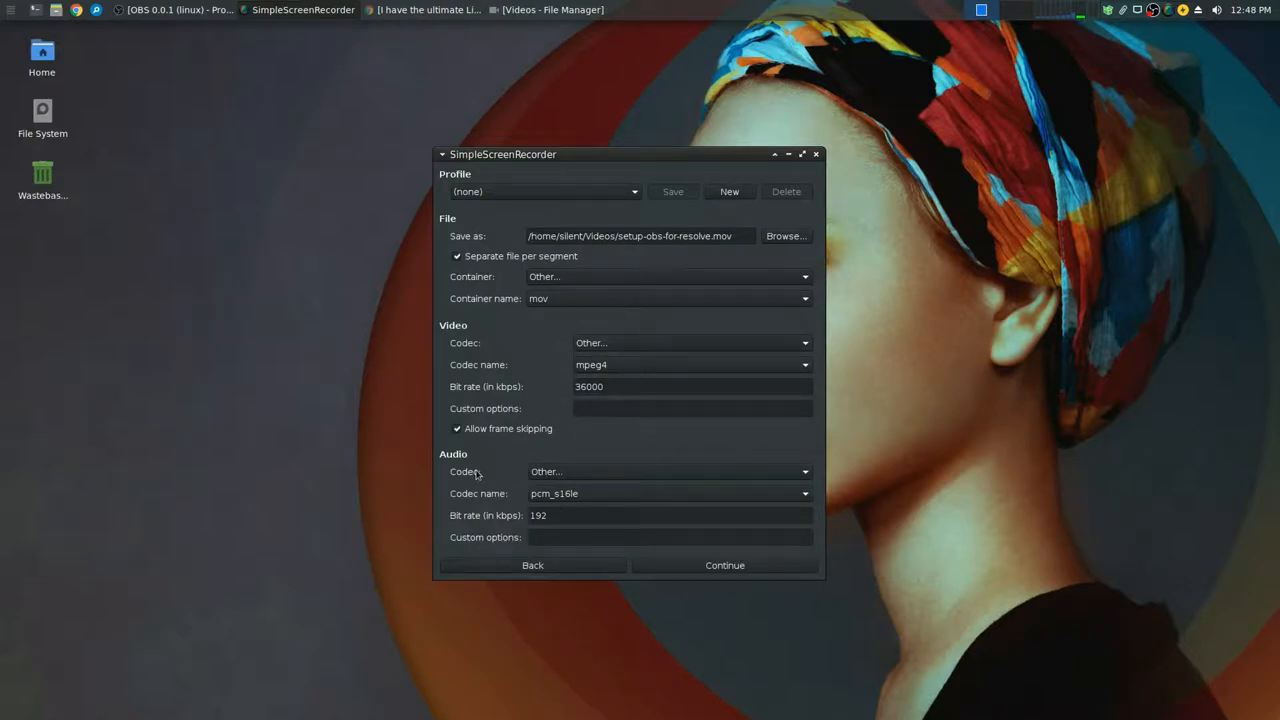
mouse_move(568, 480)
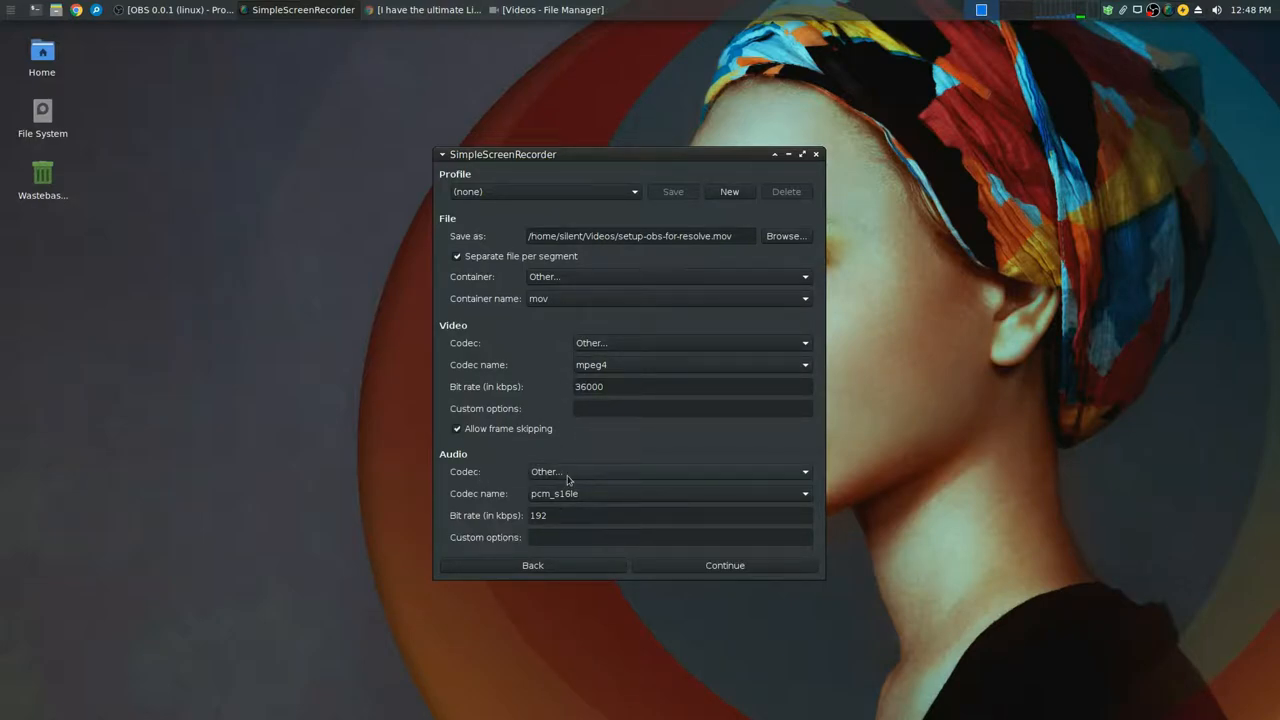
mouse_move(540, 516)
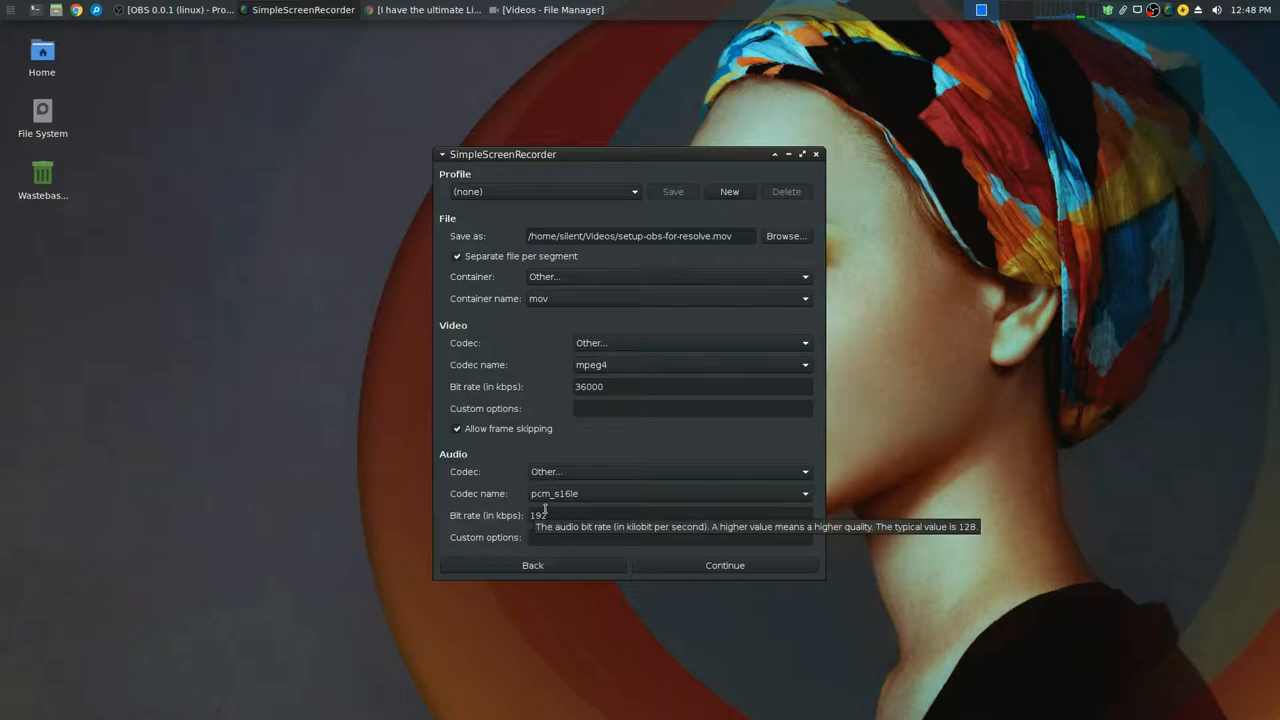
mouse_move(572, 504)
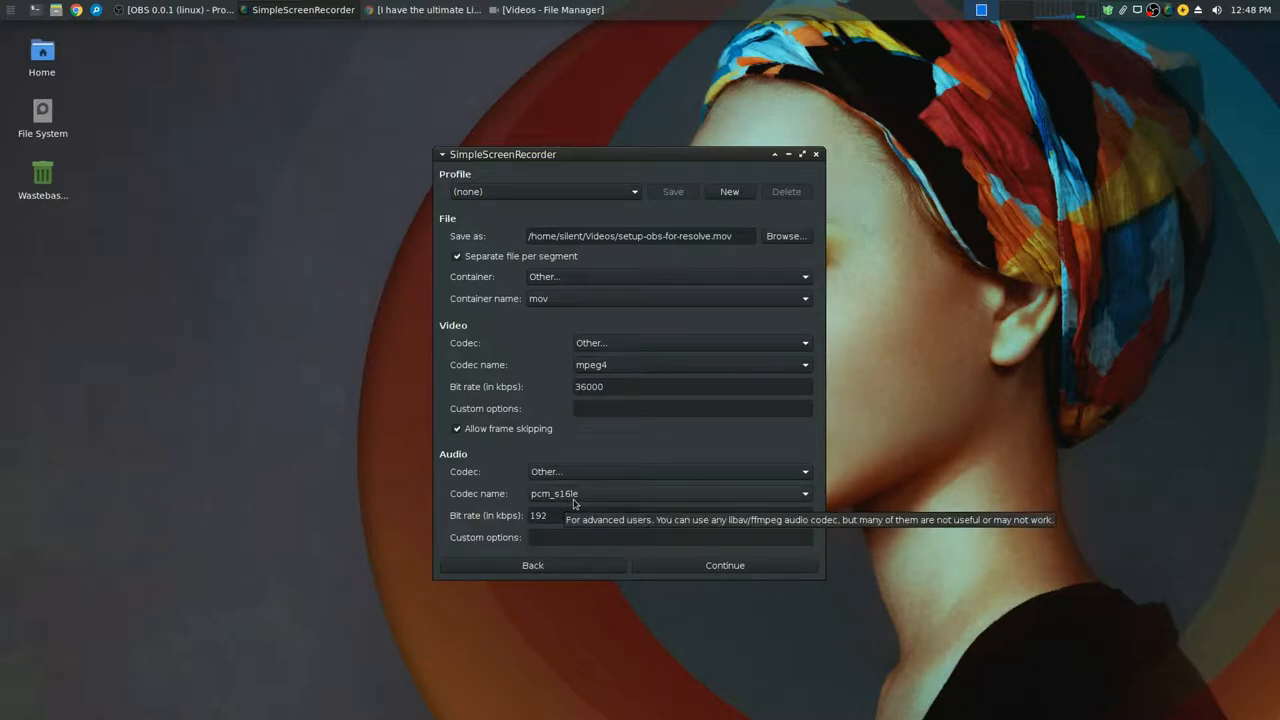
mouse_move(504, 530)
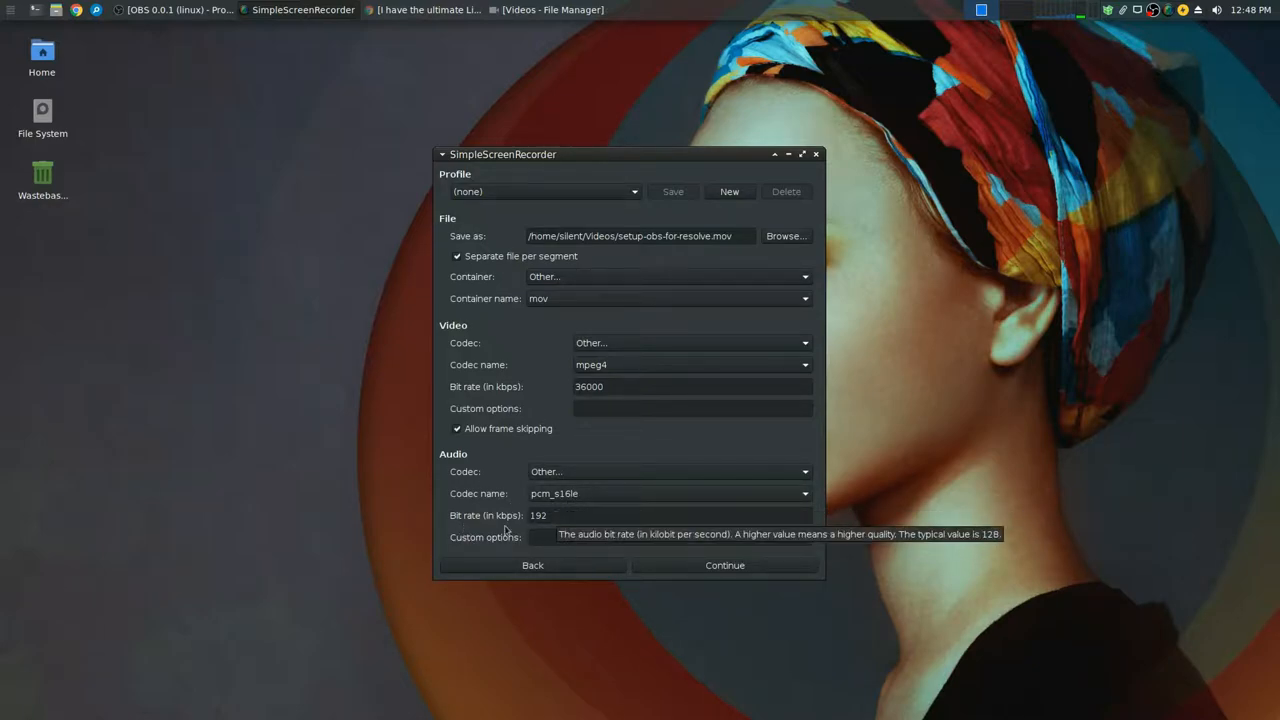
mouse_move(570, 516)
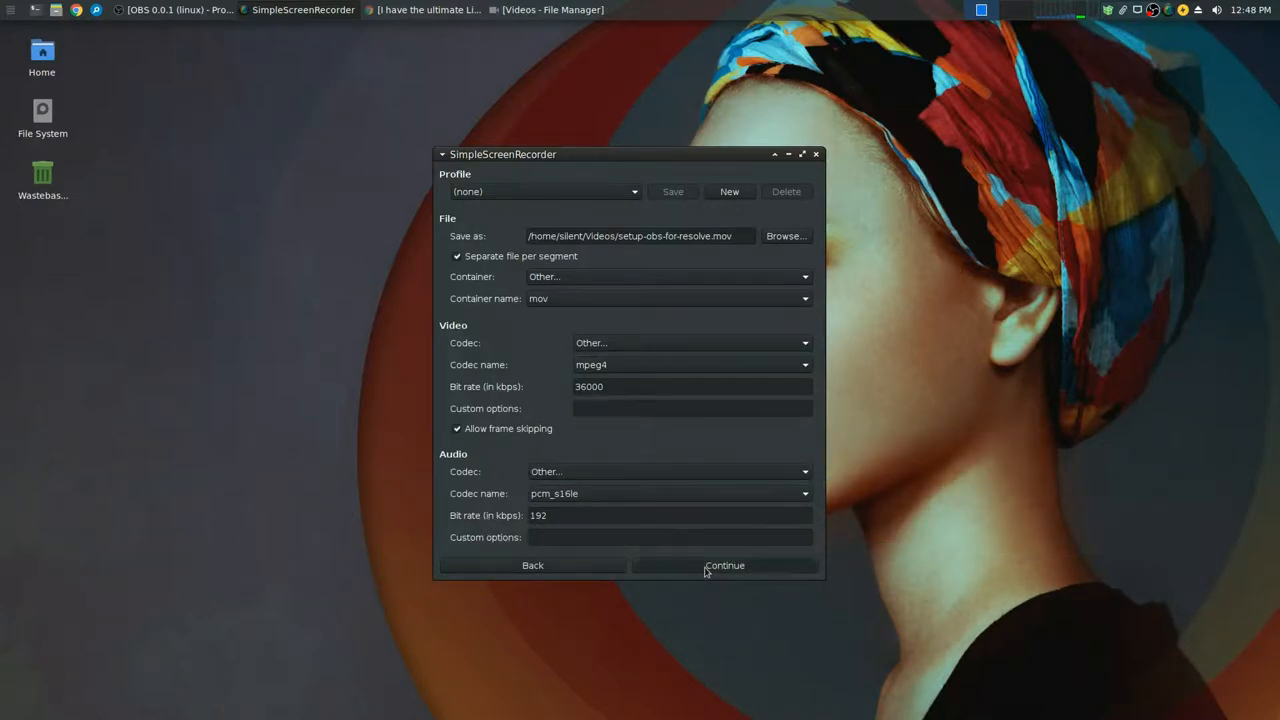
Step: Accept the MOV output settings, stop the live preview and close SimpleScreenRecorder
click(724, 564)
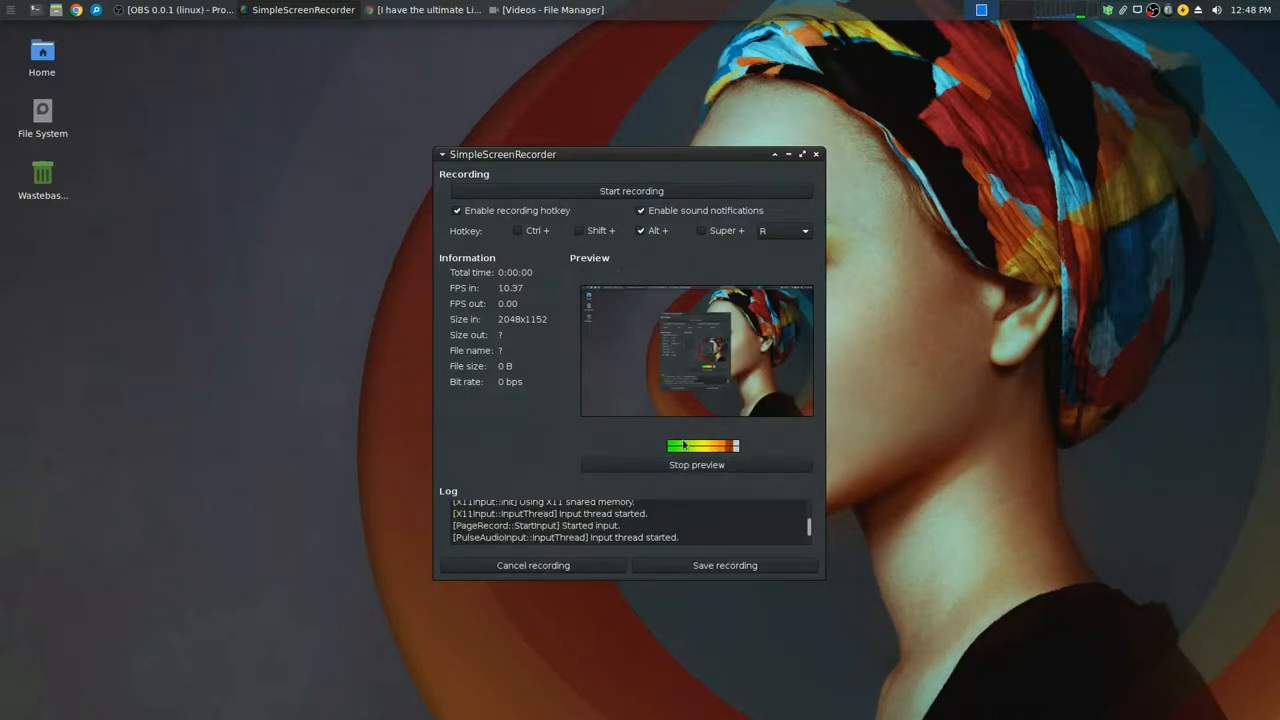
click(696, 464)
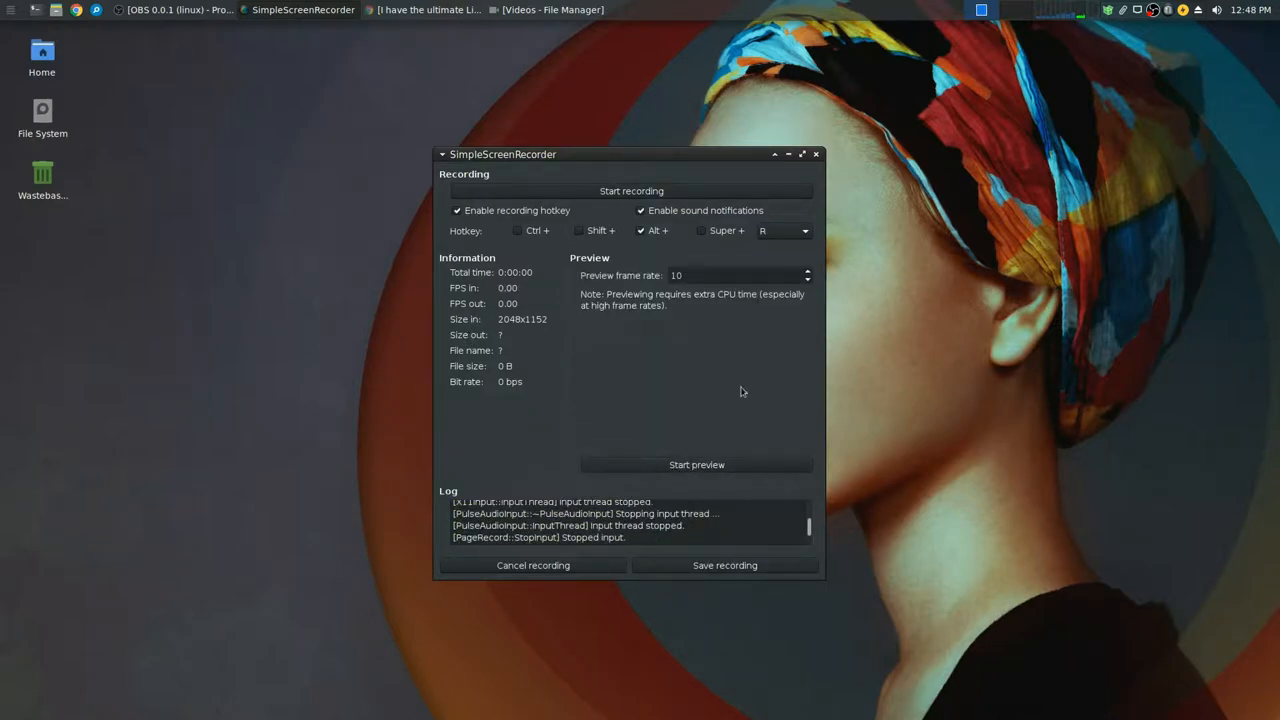
mouse_move(650, 388)
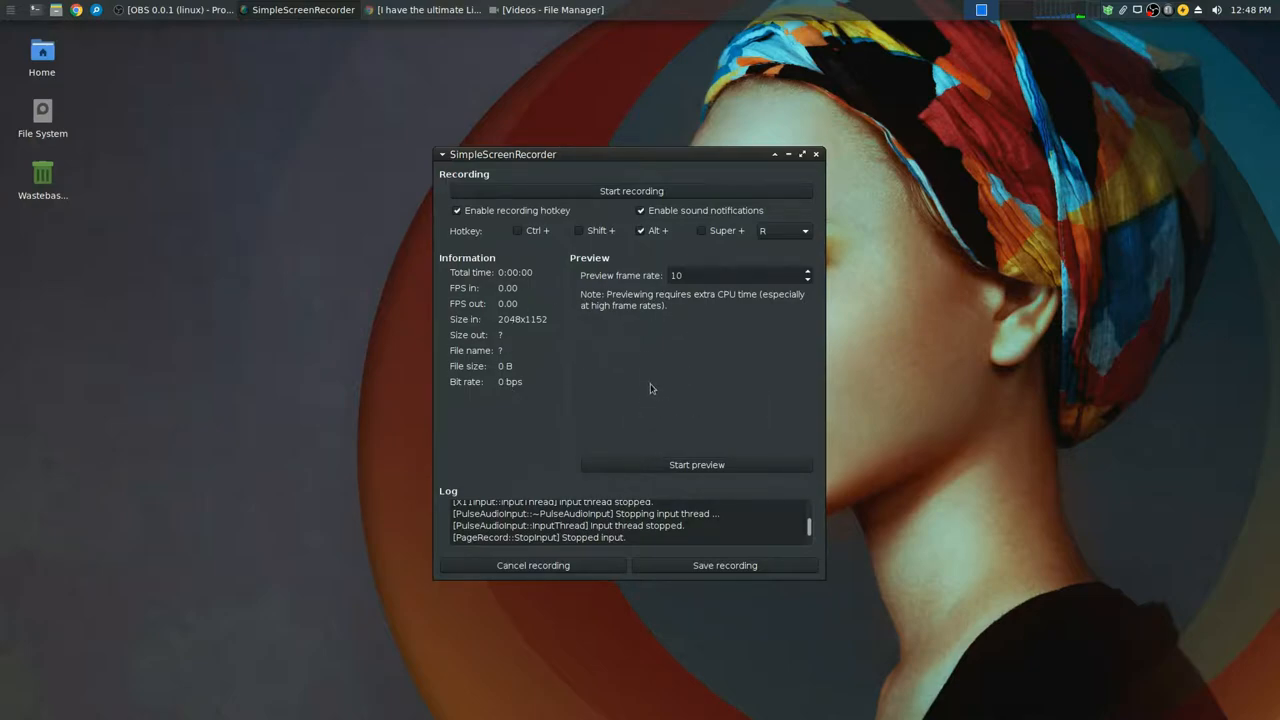
mouse_move(656, 340)
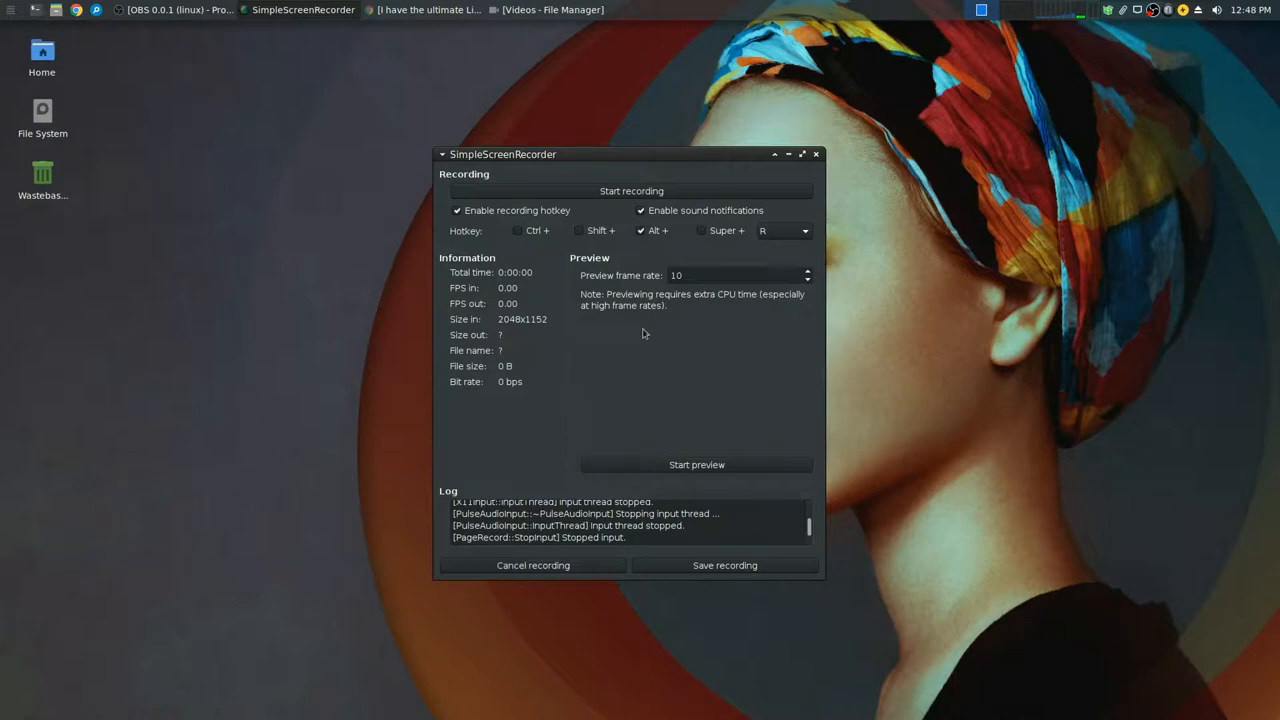
mouse_move(632, 396)
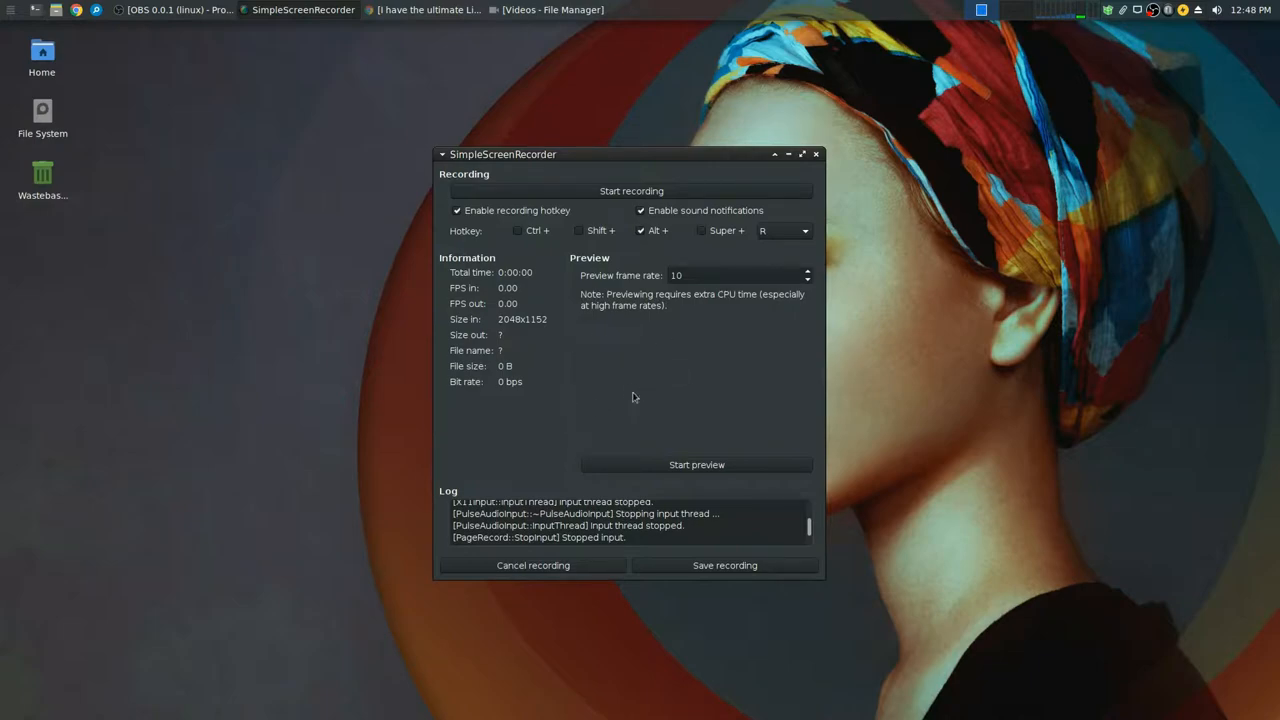
mouse_move(620, 396)
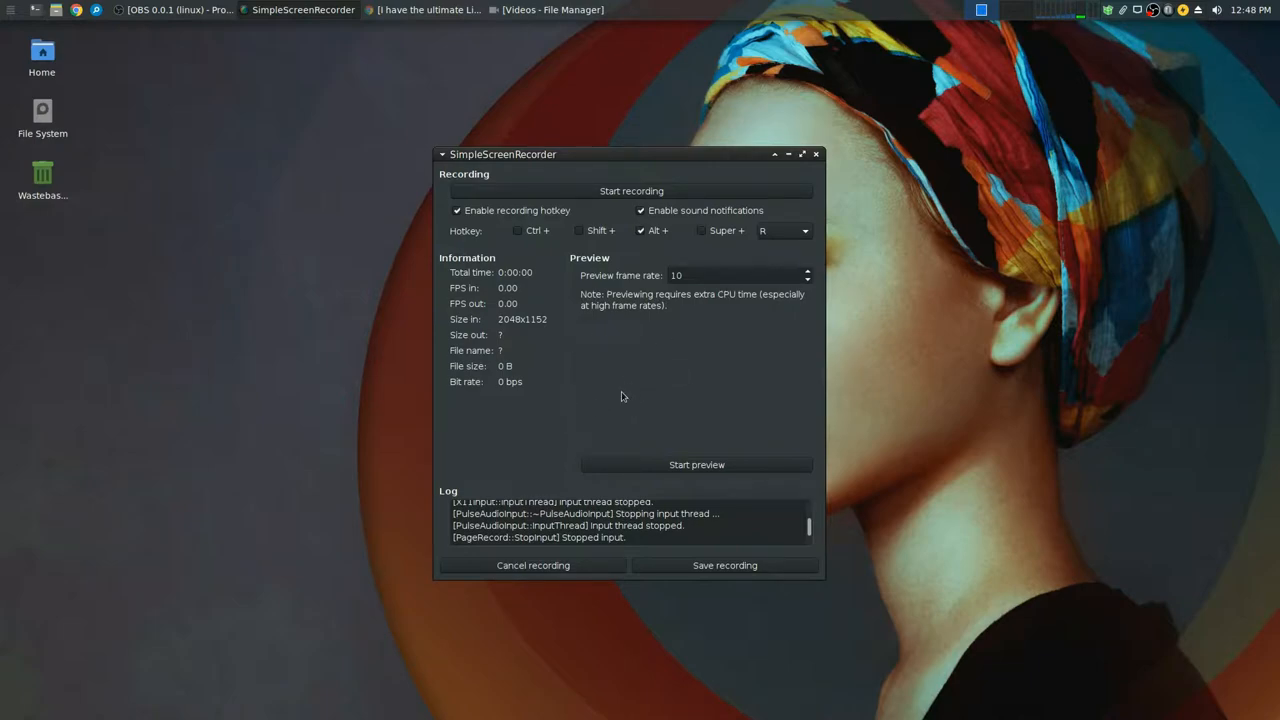
mouse_move(600, 360)
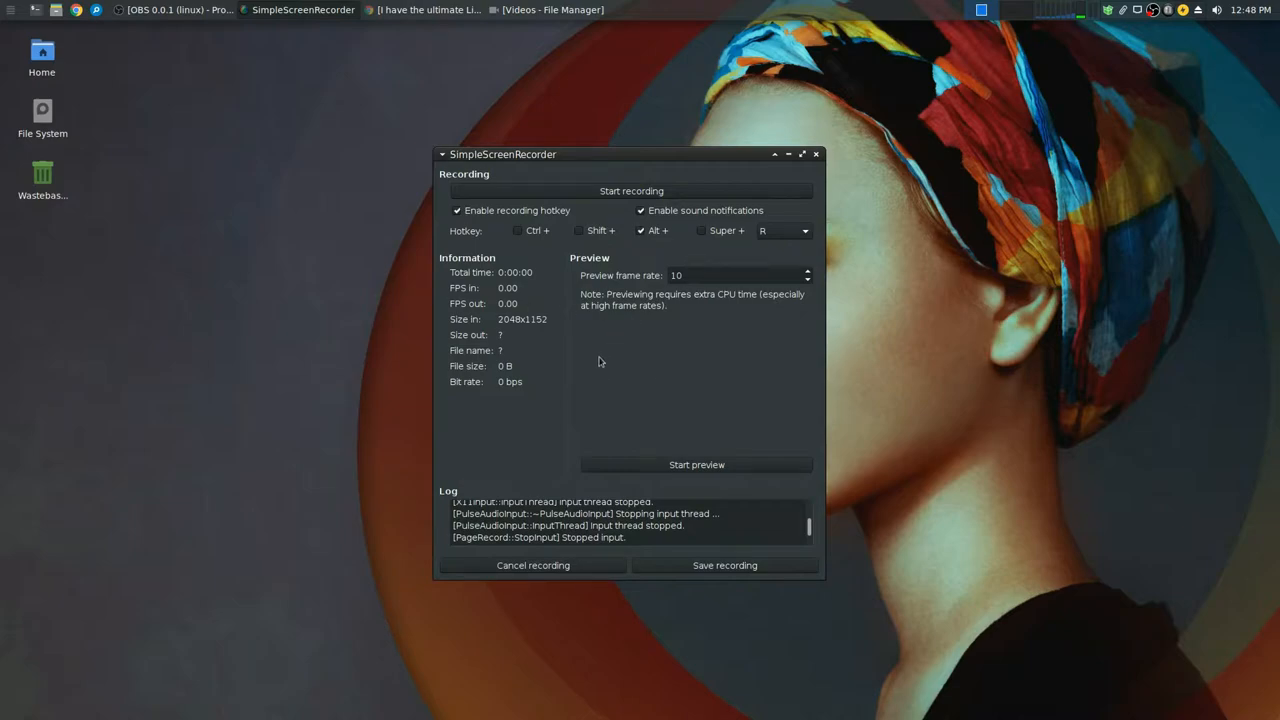
mouse_move(676, 522)
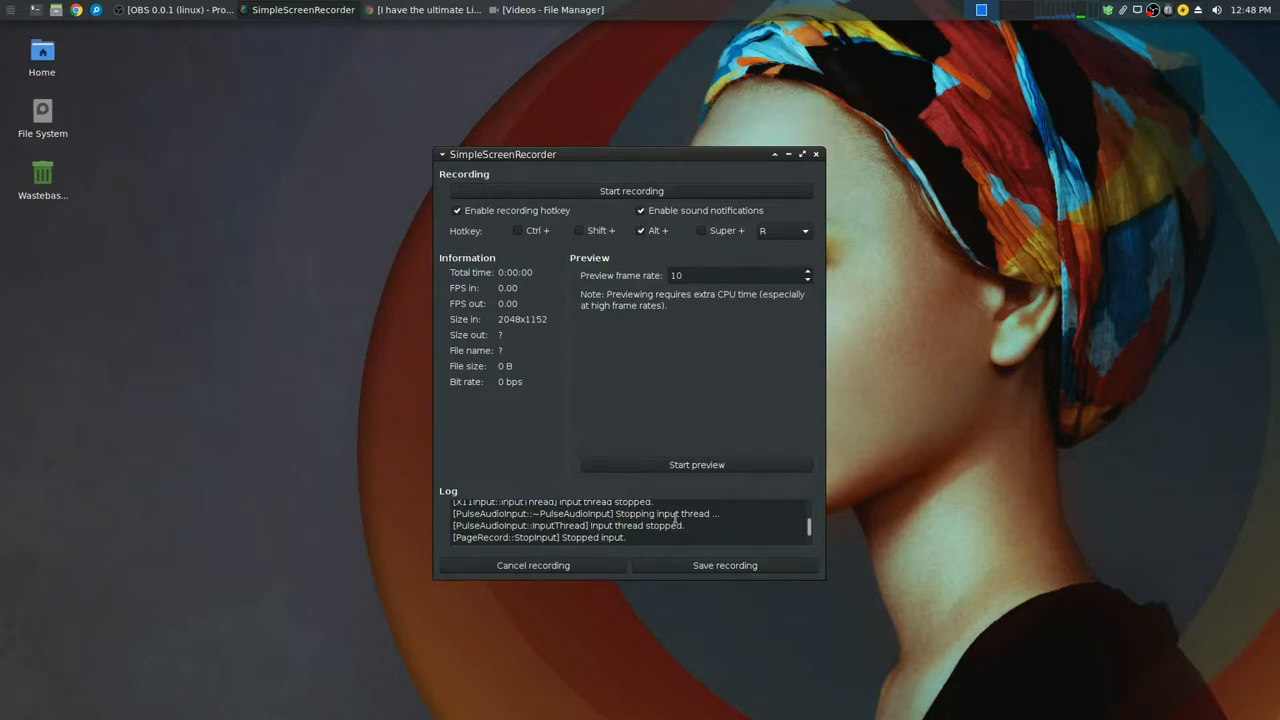
mouse_move(604, 376)
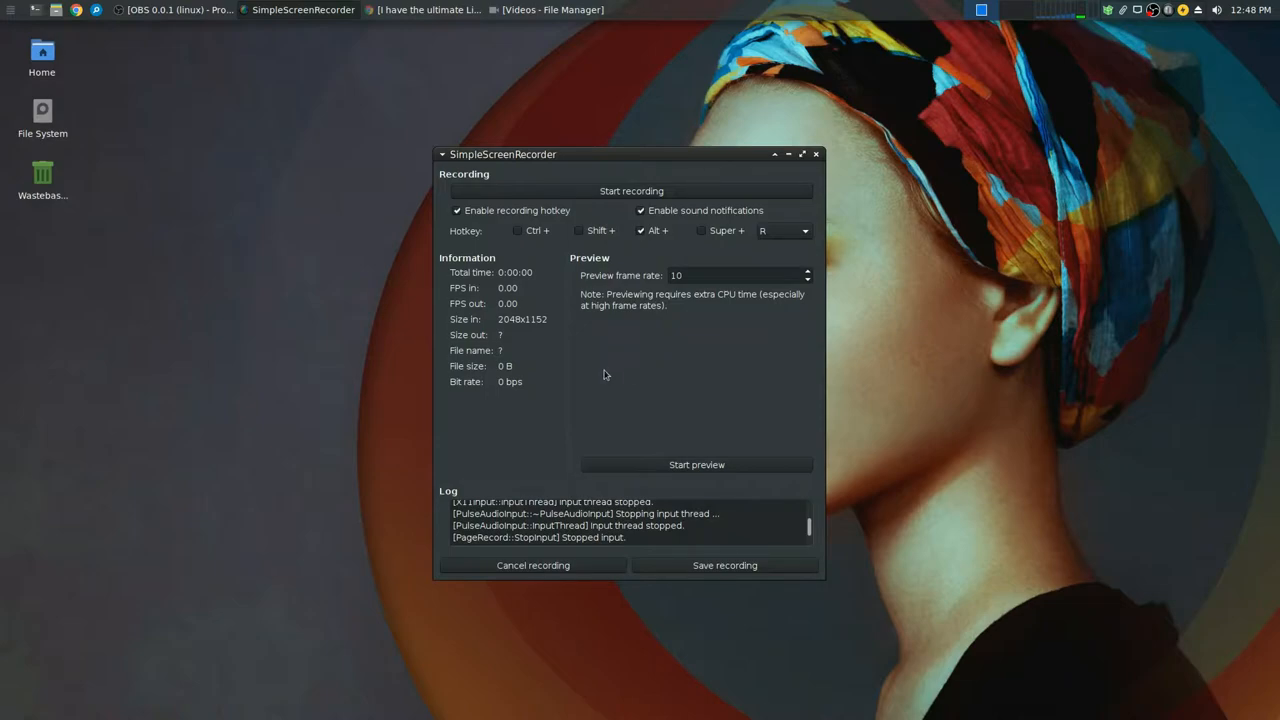
mouse_move(624, 382)
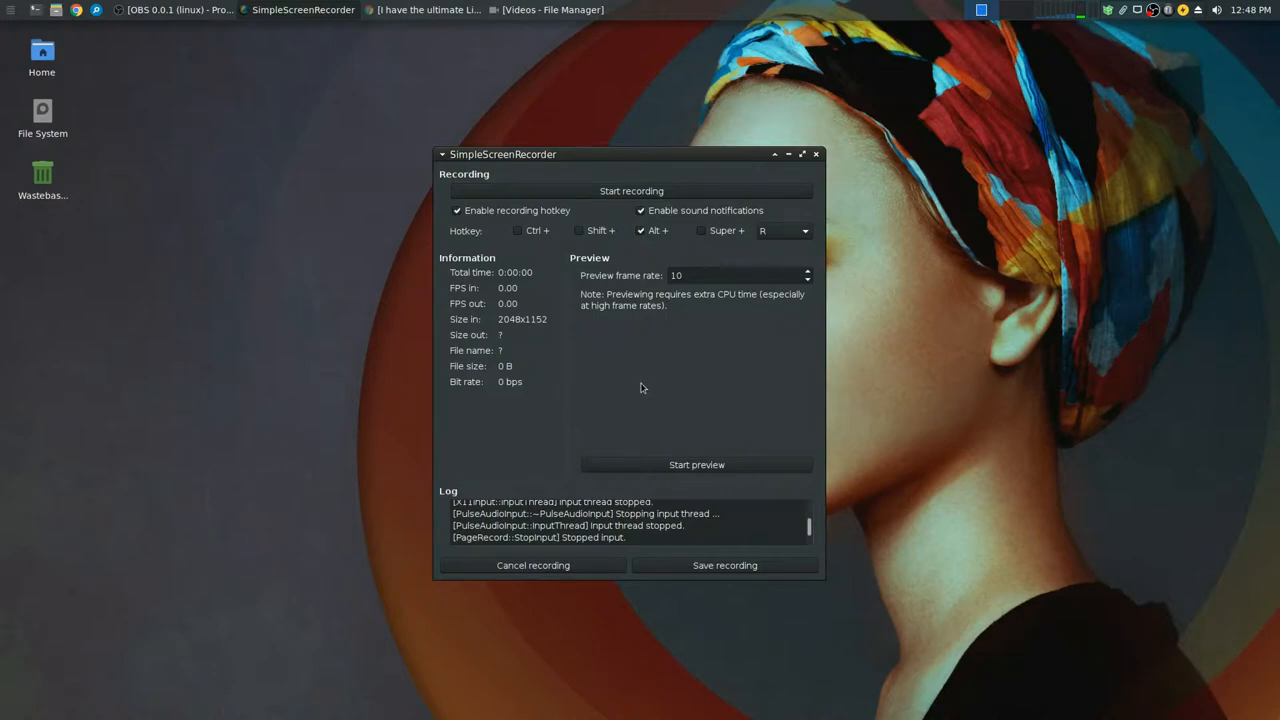
mouse_move(628, 362)
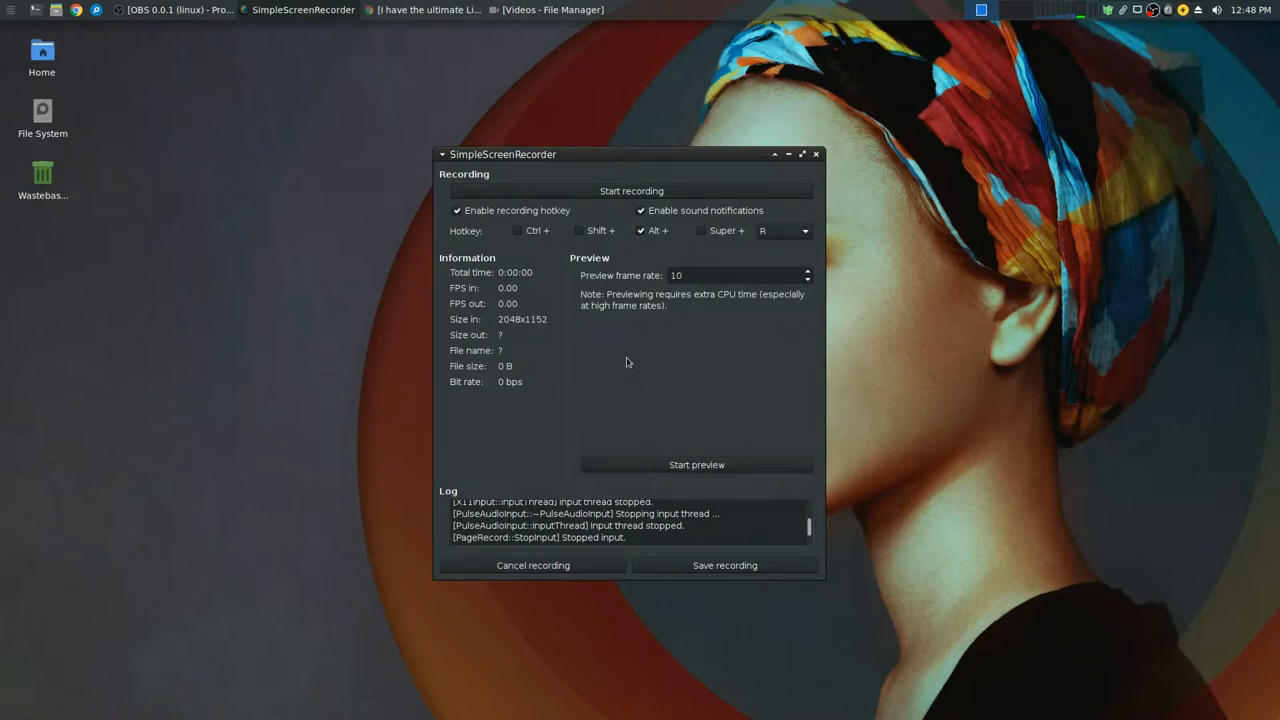
mouse_move(210, 684)
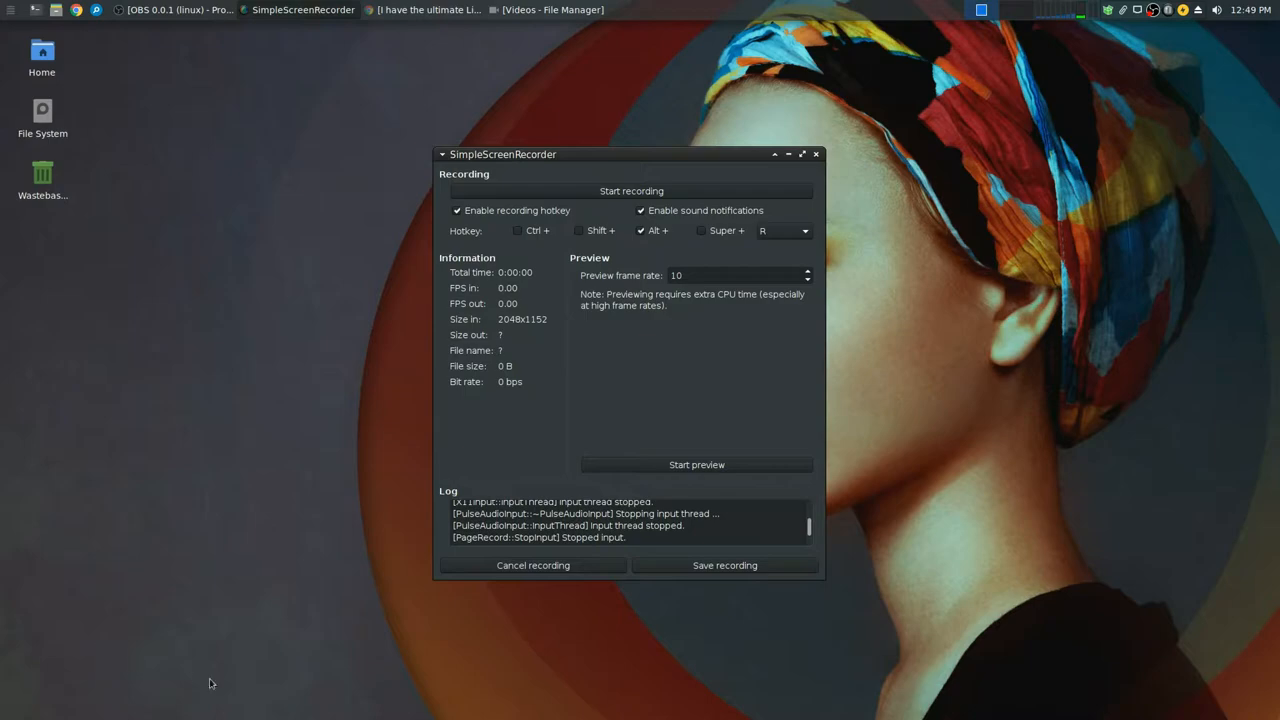
mouse_move(384, 636)
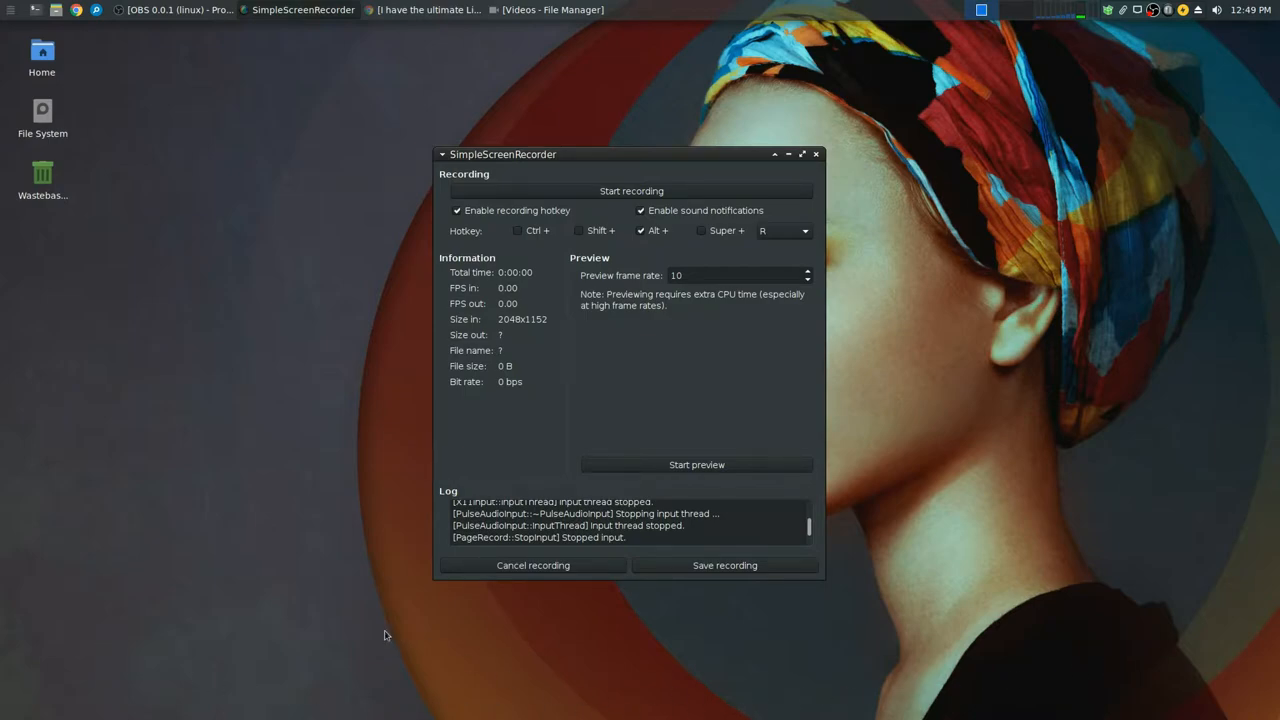
mouse_move(576, 356)
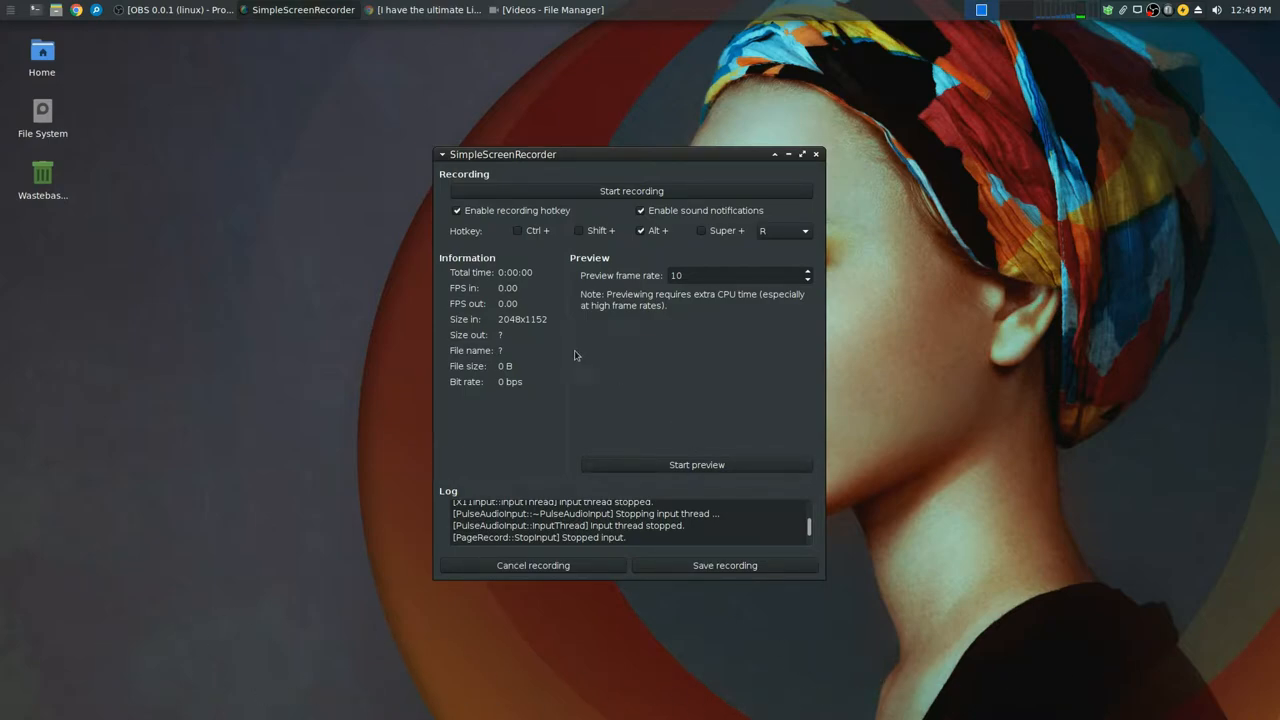
mouse_move(898, 410)
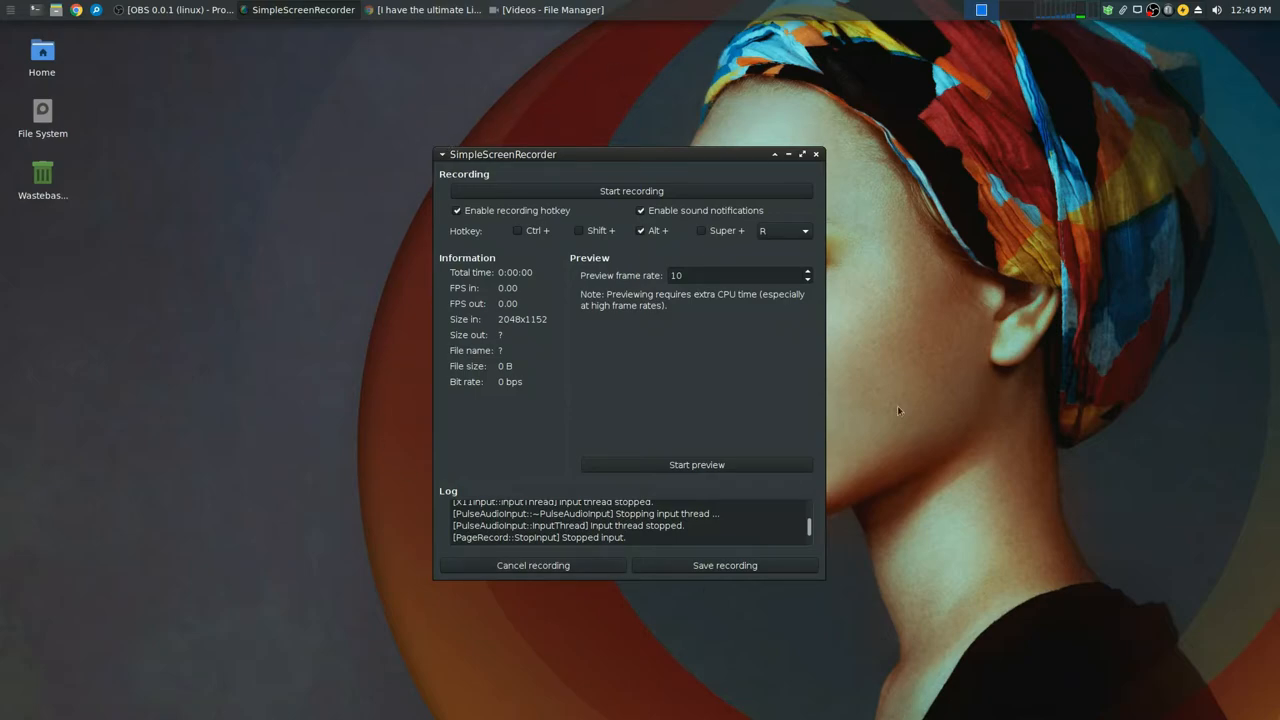
mouse_move(644, 390)
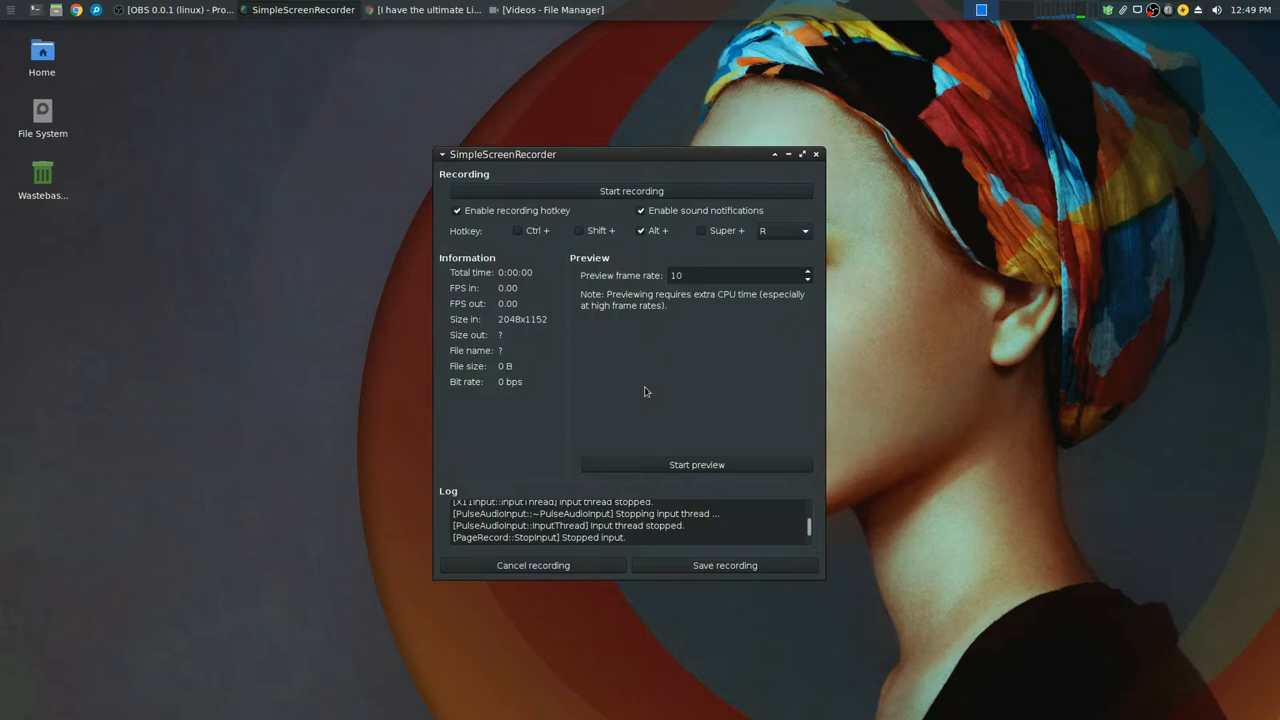
mouse_move(604, 360)
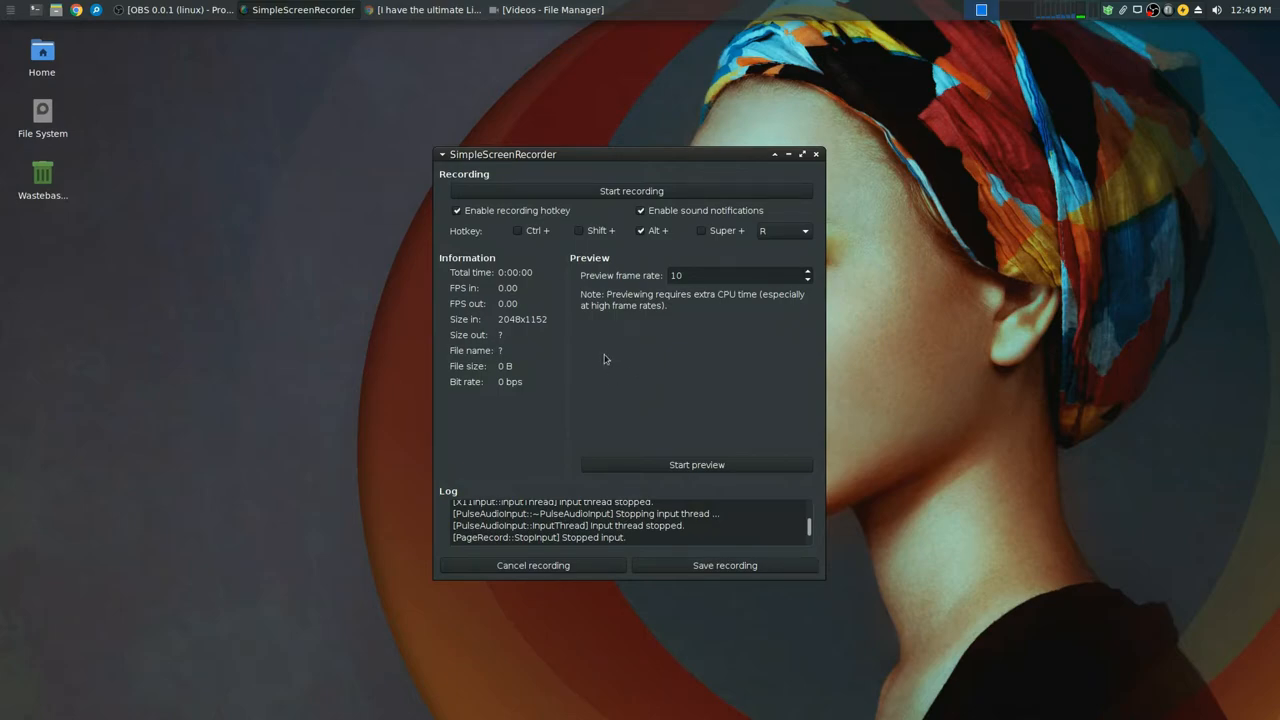
mouse_move(816, 172)
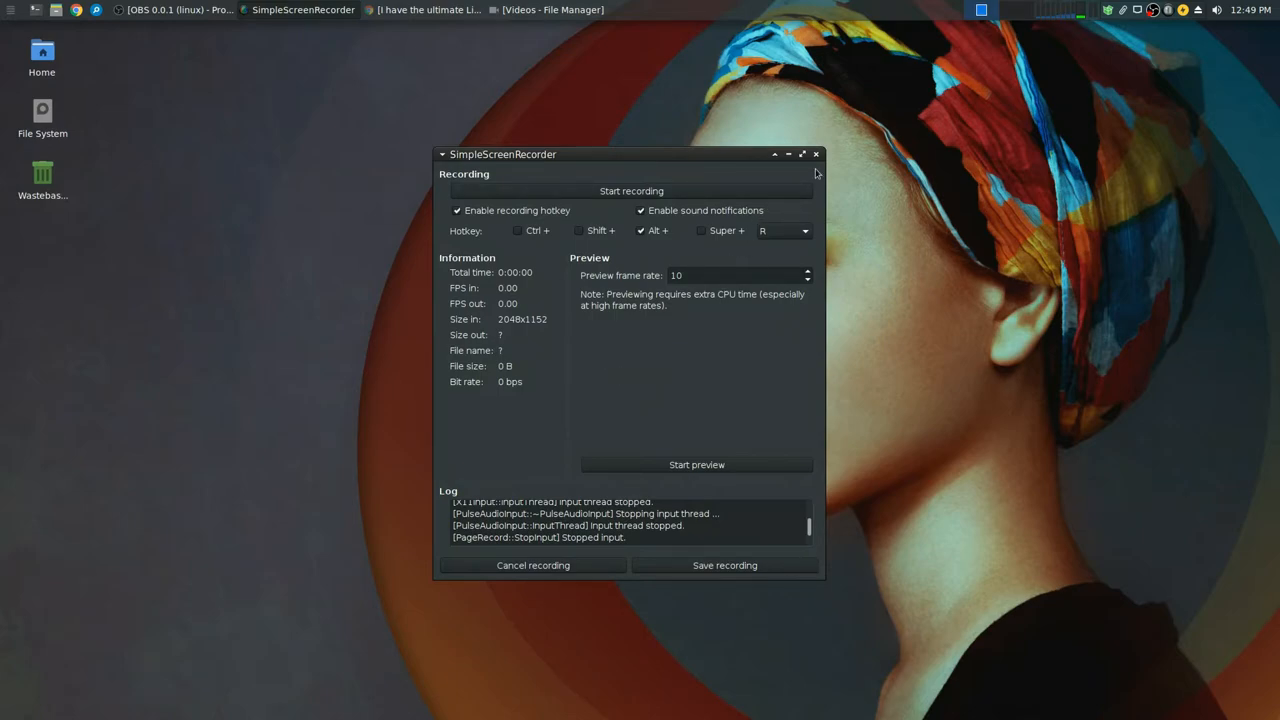
click(816, 154)
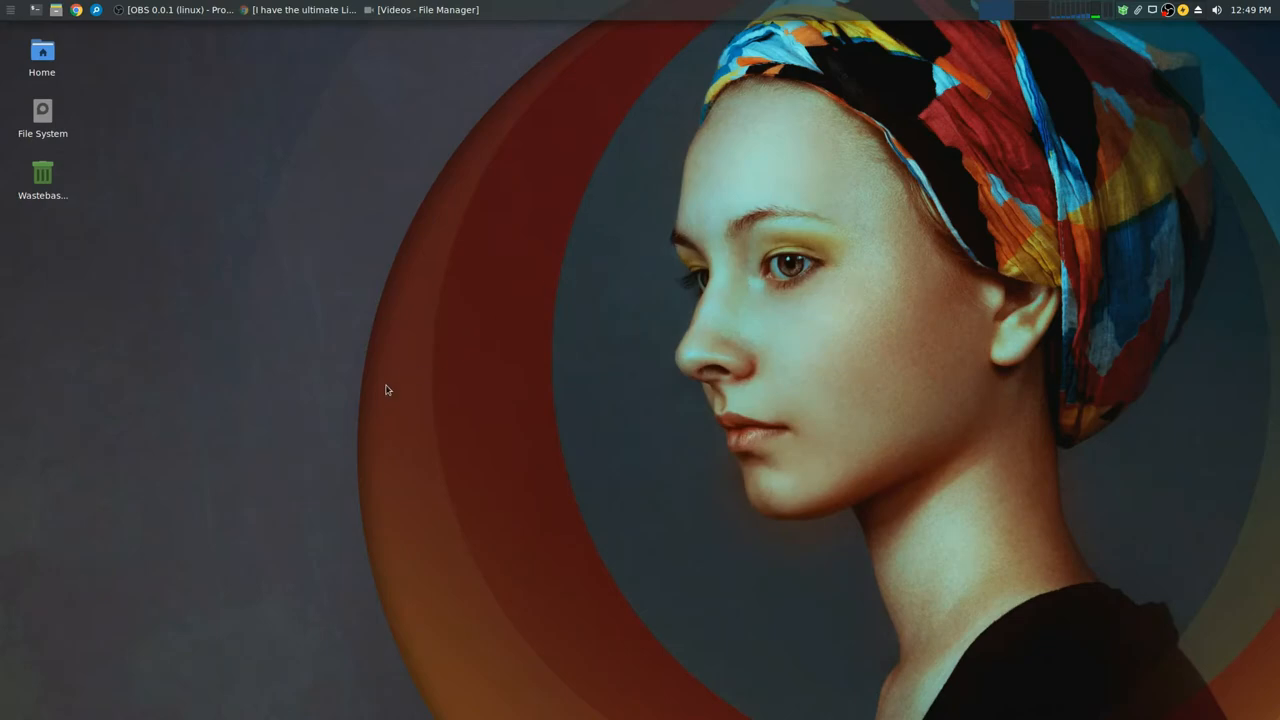